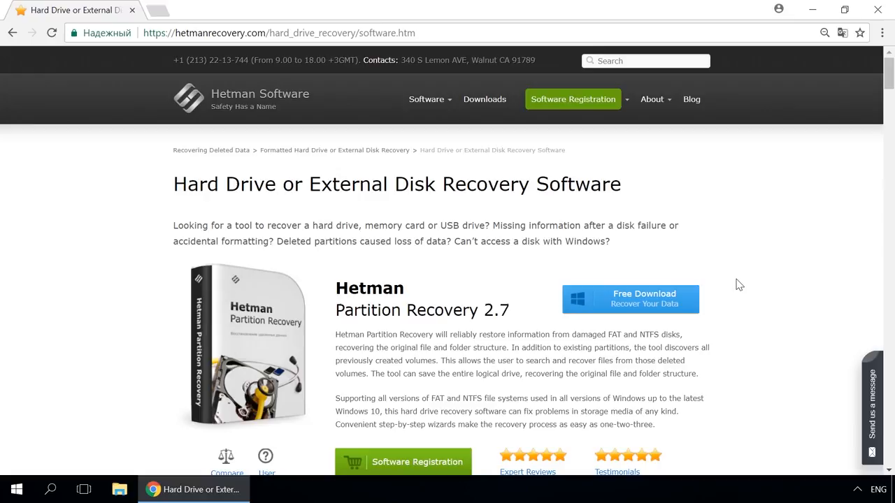
{"action": "mouse_move", "coordinate": [690, 98]}
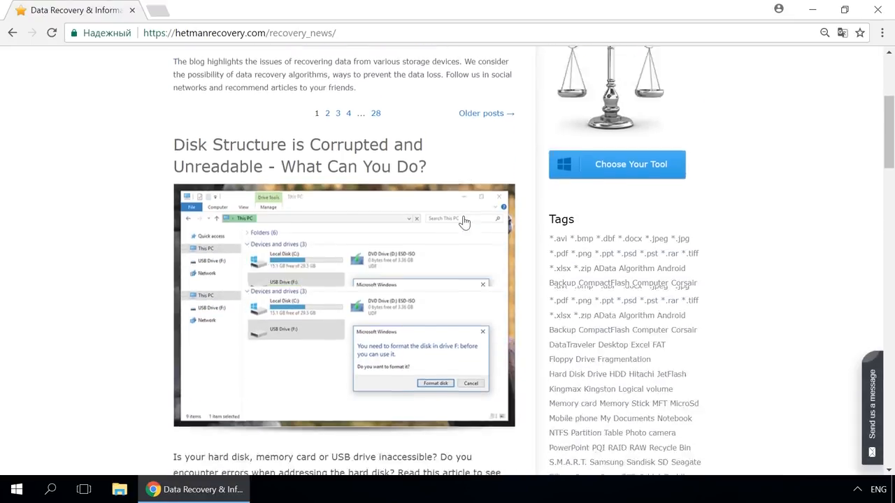
Open Hetman's storage-space article and expand its 'Send us a message' form
{"action": "scroll", "scroll_direction": "down", "scroll_amount": 3}
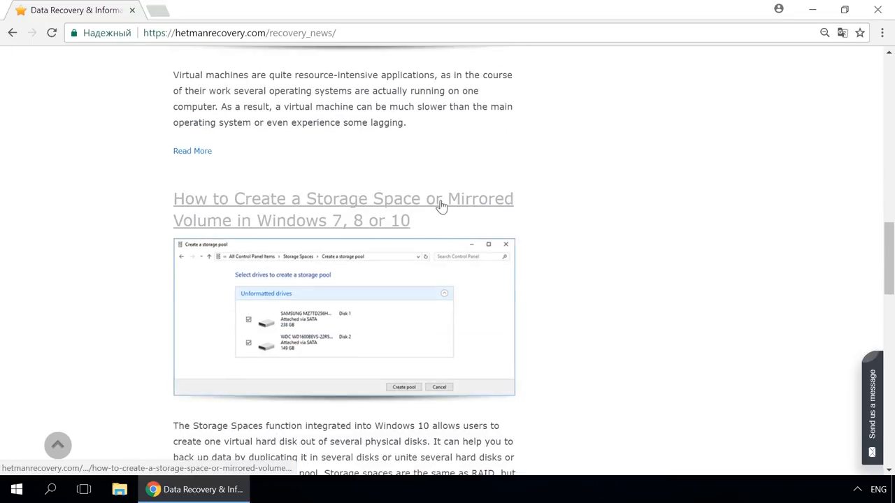
{"action": "left_click", "coordinate": [343, 209]}
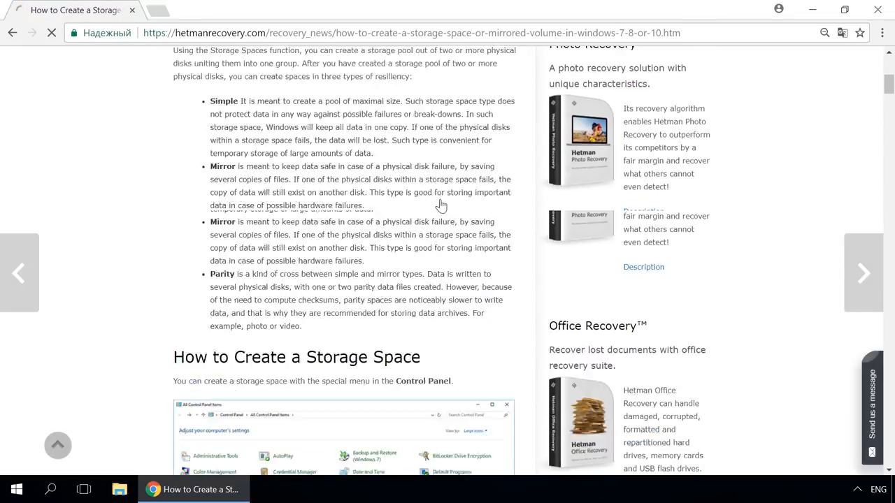
{"action": "scroll", "scroll_direction": "down", "scroll_amount": 3}
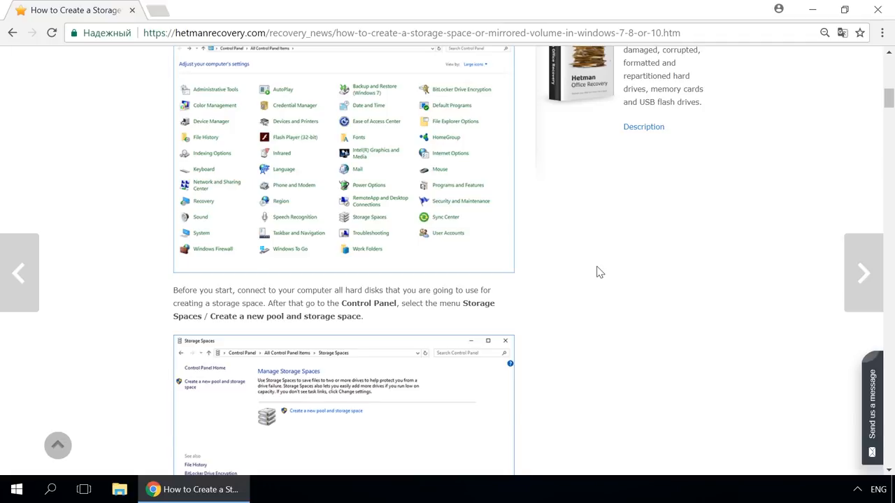
{"action": "left_click", "coordinate": [872, 406]}
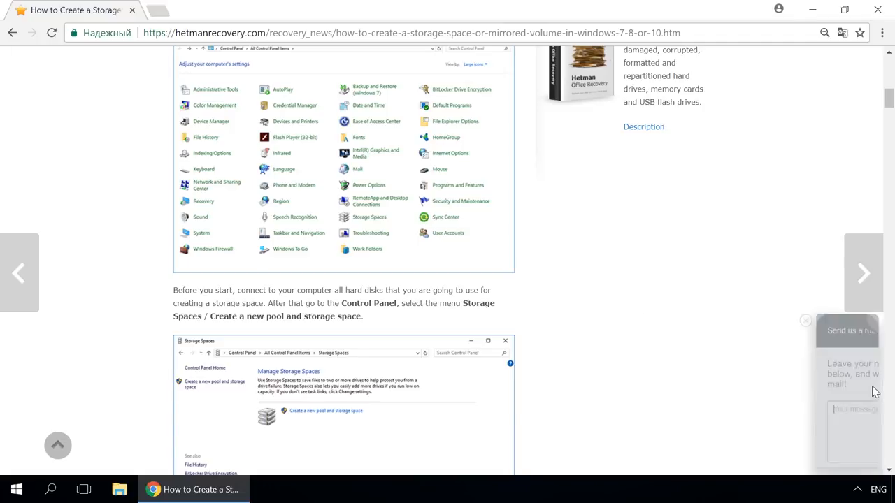
{"action": "left_click", "coordinate": [846, 330]}
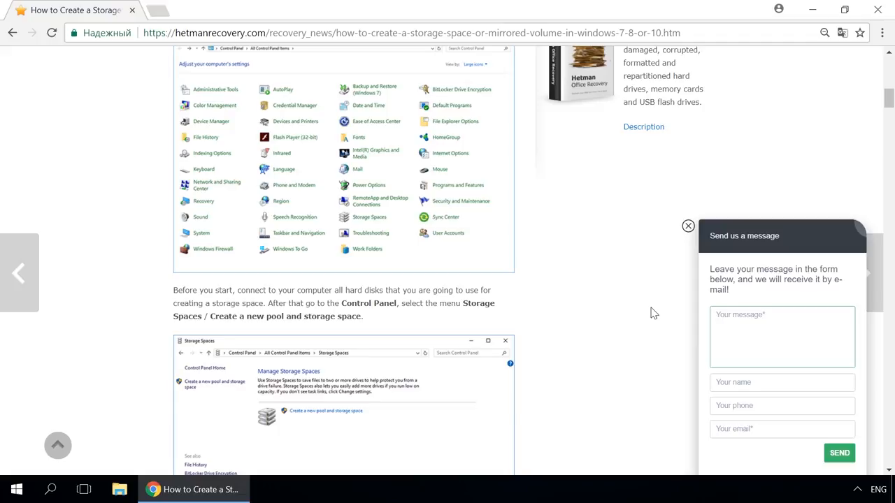
{"action": "left_click", "coordinate": [781, 321]}
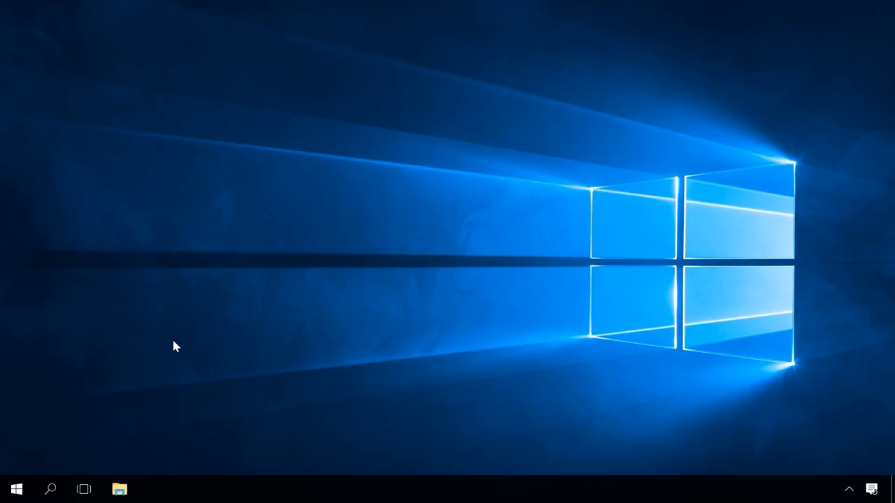
Search Windows for 'con' to bring up Control Panel
{"action": "left_click", "coordinate": [50, 489]}
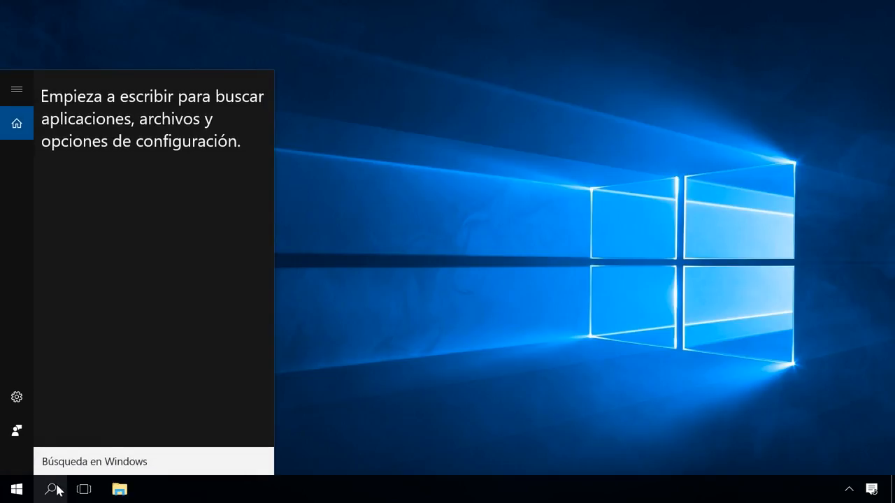
{"action": "type", "text": "con"}
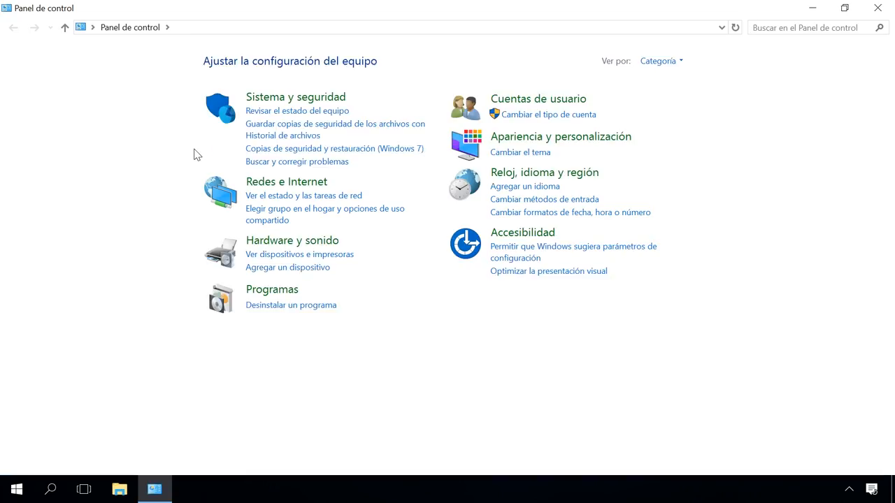
{"action": "mouse_move", "coordinate": [544, 173]}
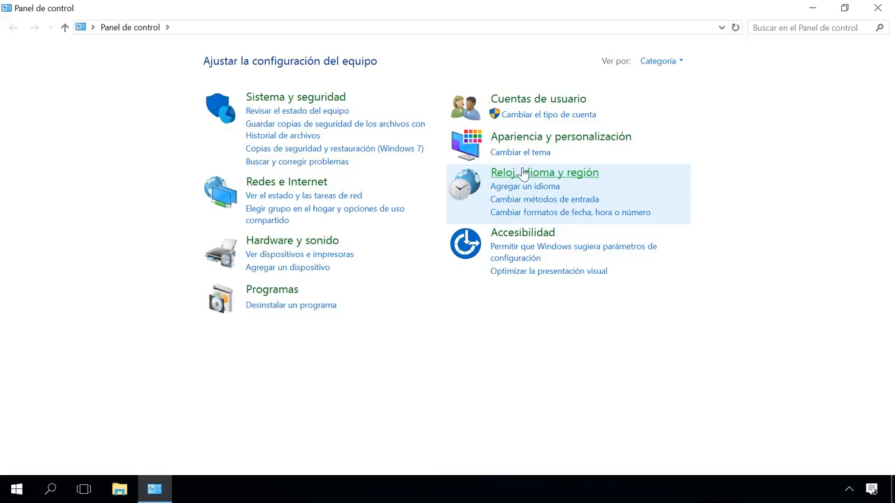
{"action": "mouse_move", "coordinate": [524, 186]}
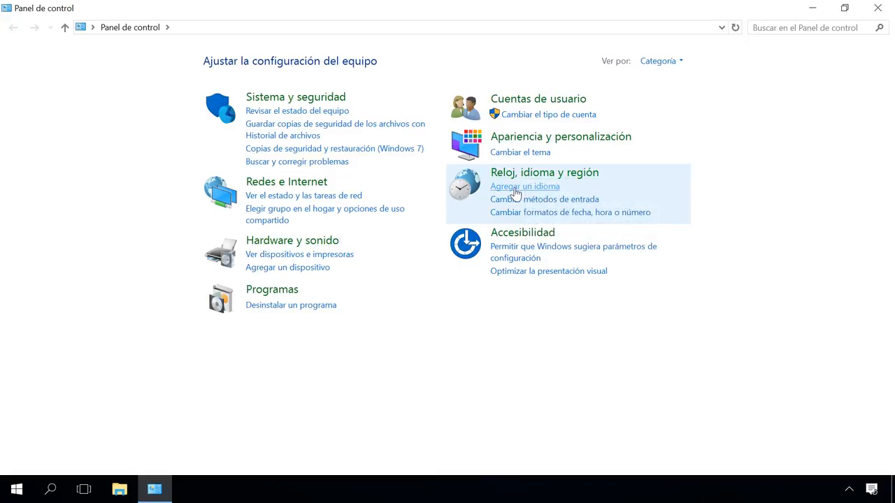
Add English (United States) via Agregar un idioma and show the taskbar input indicator
{"action": "left_click", "coordinate": [524, 186]}
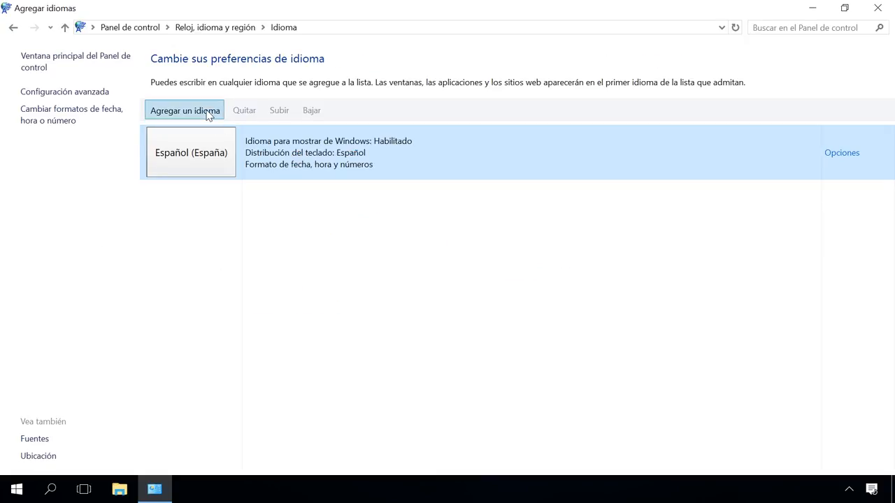
{"action": "left_click", "coordinate": [185, 110]}
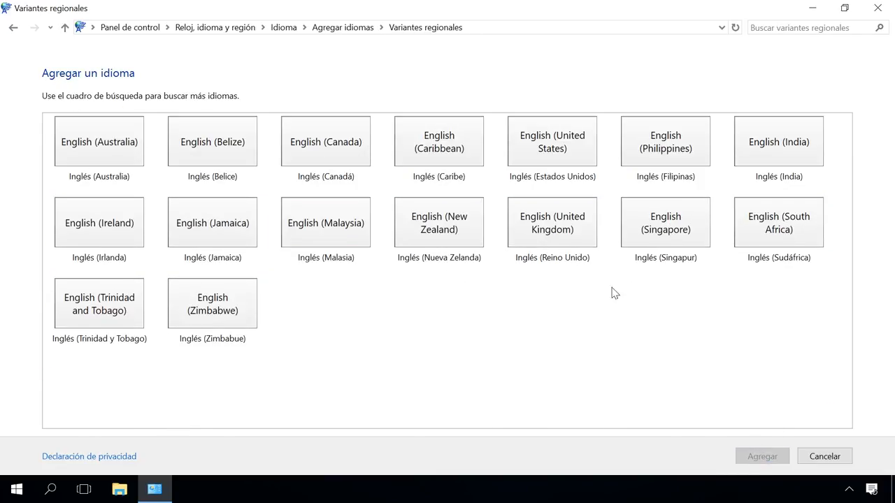
{"action": "left_click", "coordinate": [551, 147]}
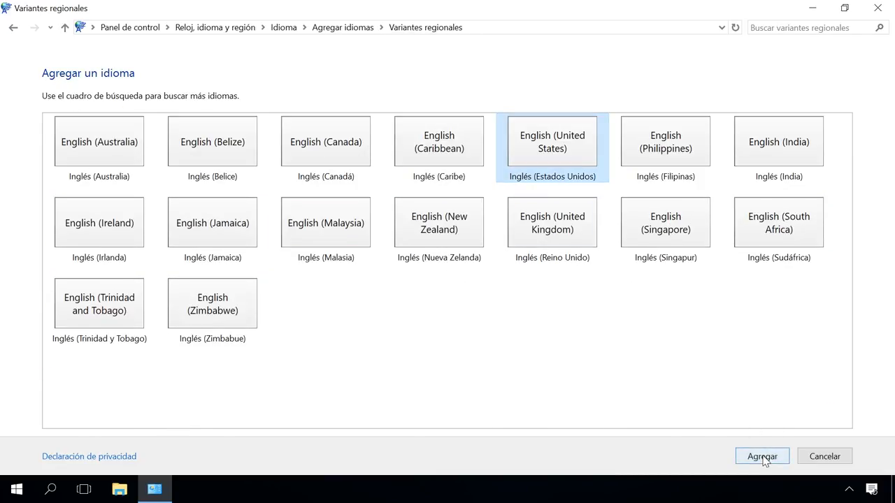
{"action": "left_click", "coordinate": [762, 455]}
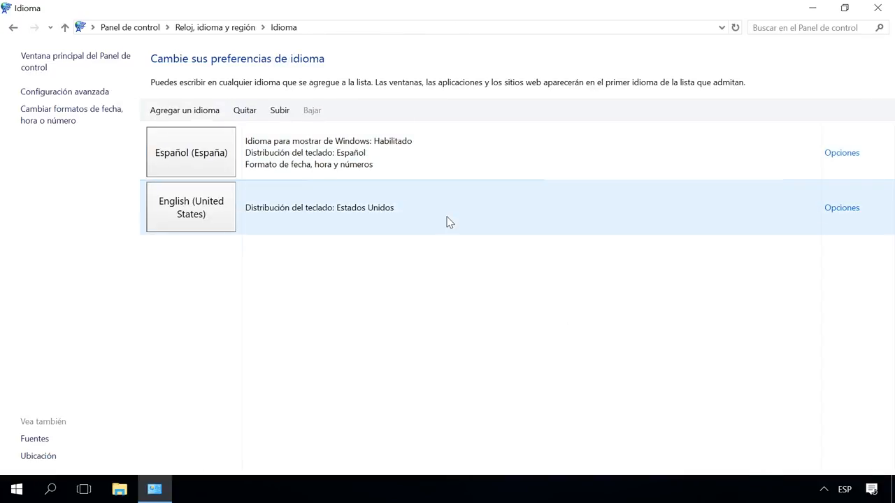
{"action": "left_click", "coordinate": [845, 488]}
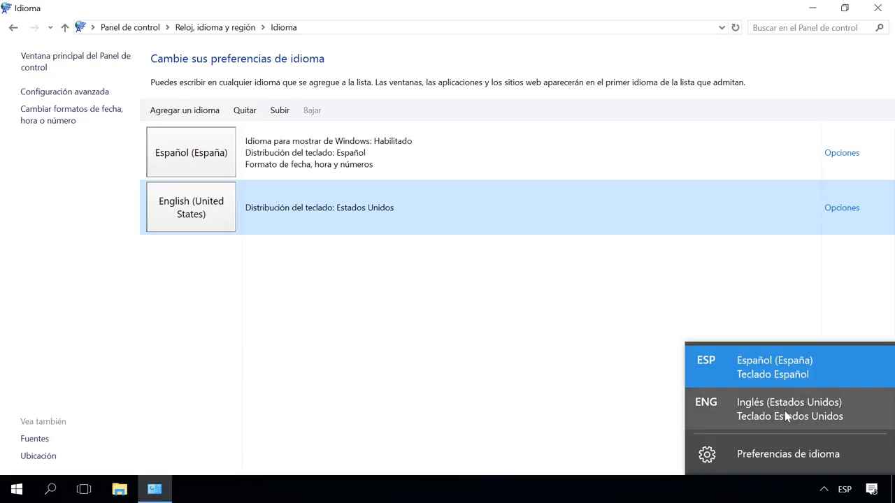
Switch input to ENG, install the English language pack, and move English to the top
{"action": "left_click", "coordinate": [789, 409]}
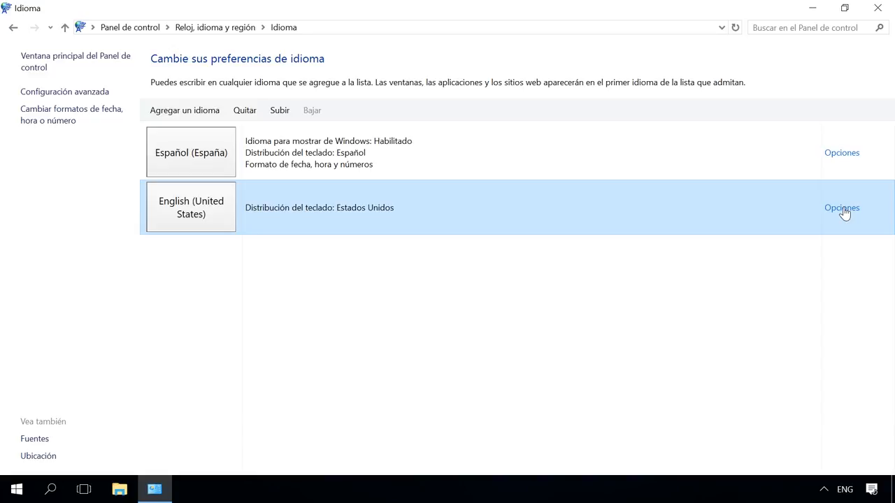
{"action": "left_click", "coordinate": [842, 208]}
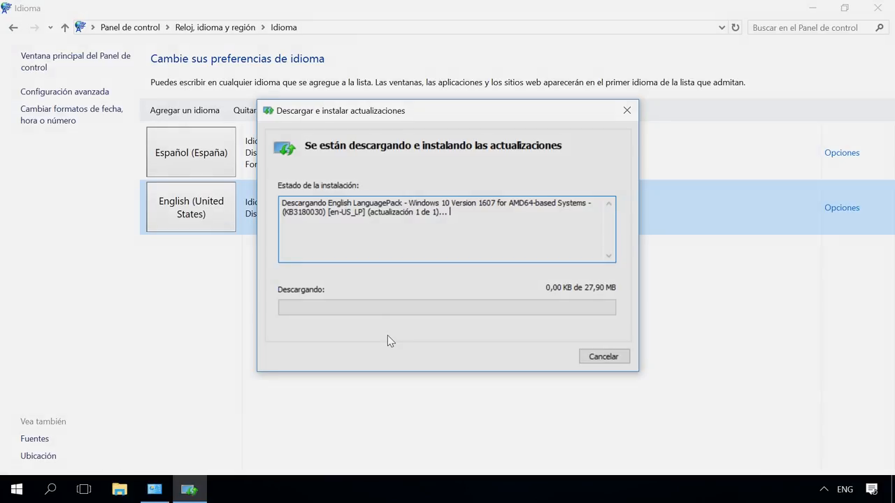
{"action": "left_click", "coordinate": [603, 356]}
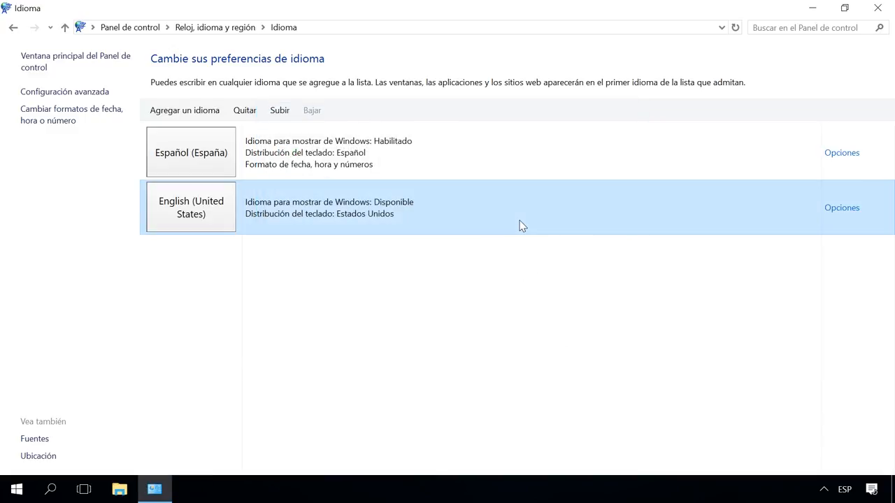
{"action": "left_click", "coordinate": [191, 153]}
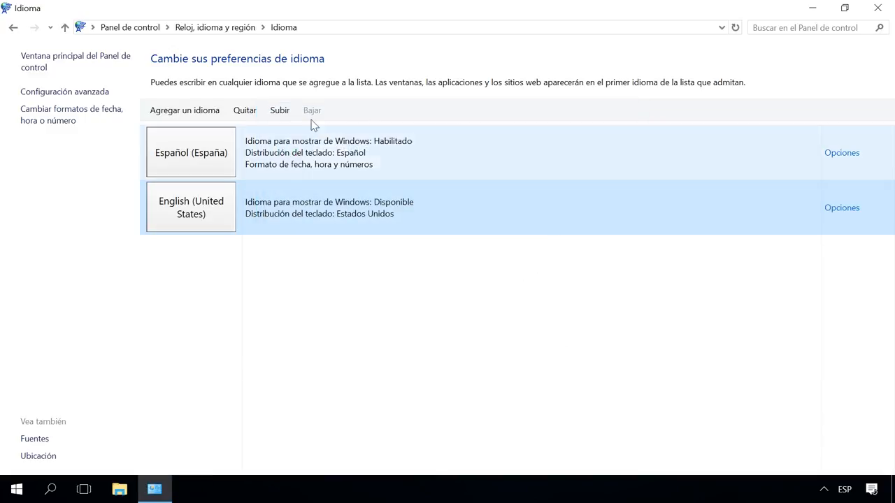
{"action": "left_click", "coordinate": [279, 109]}
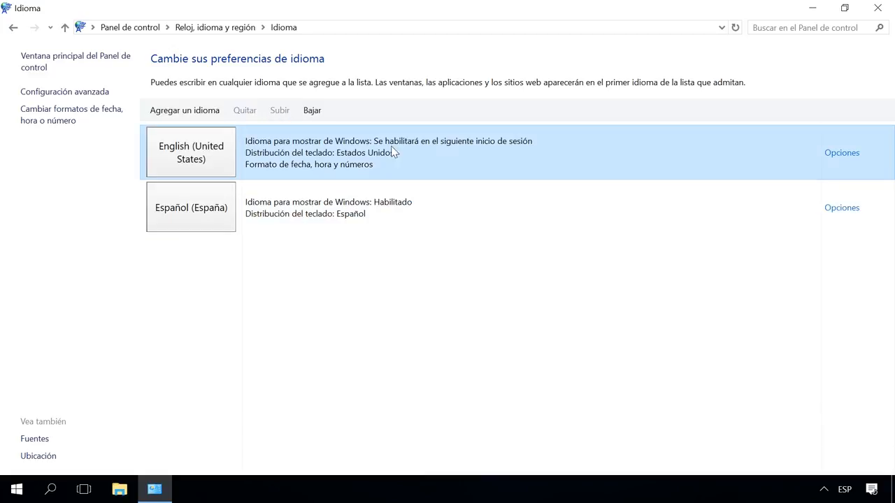
{"action": "mouse_move", "coordinate": [451, 149]}
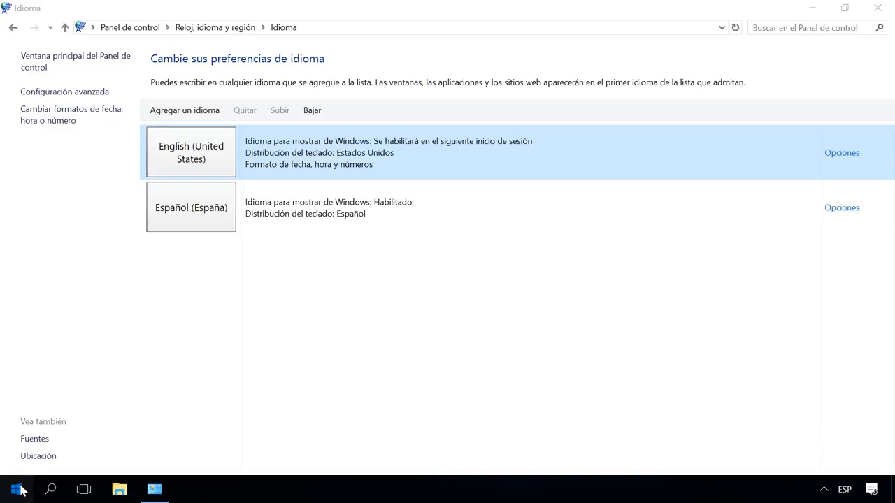
Sign out and back in, then search 'con' for Control Panel
{"action": "left_click", "coordinate": [17, 489]}
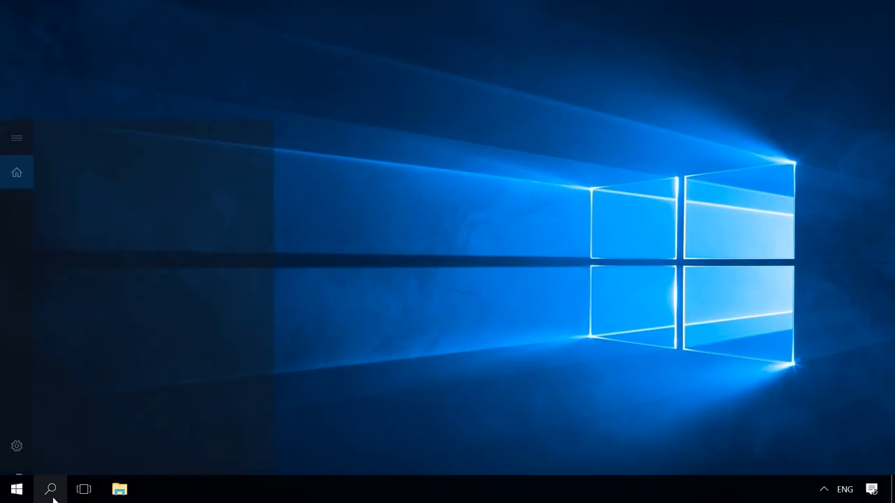
{"action": "type", "text": "con"}
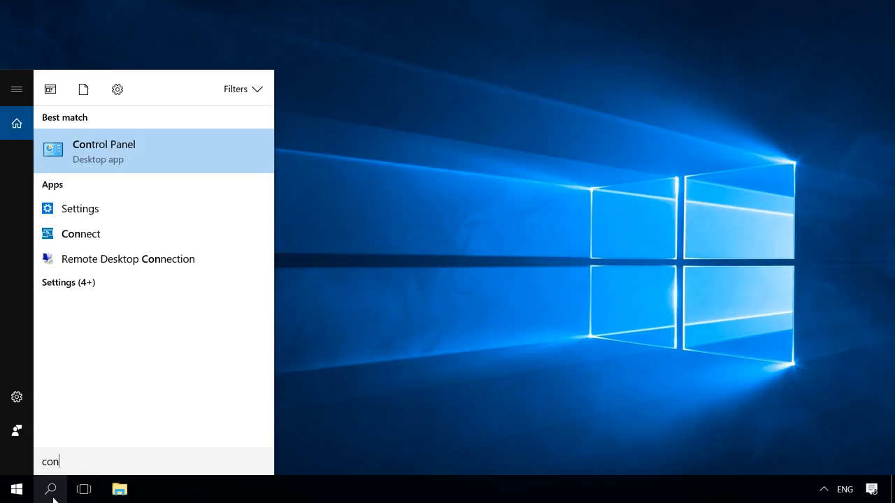
{"action": "mouse_move", "coordinate": [157, 163]}
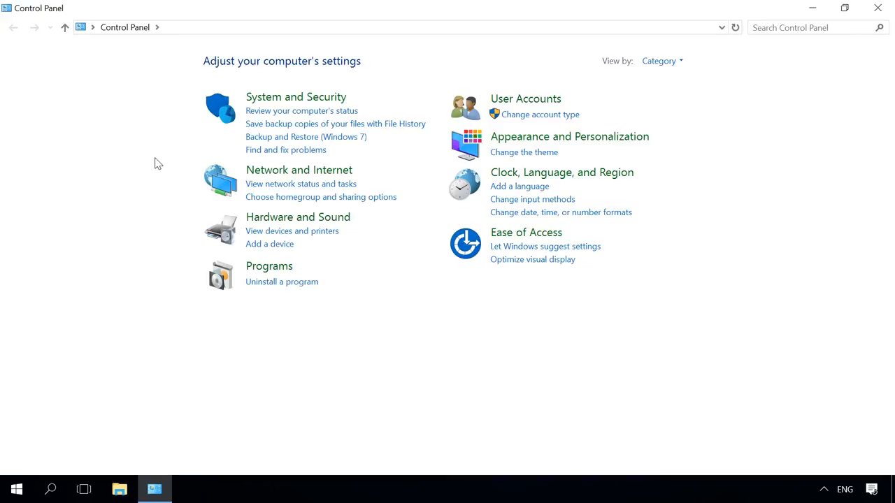
{"action": "mouse_move", "coordinate": [561, 173]}
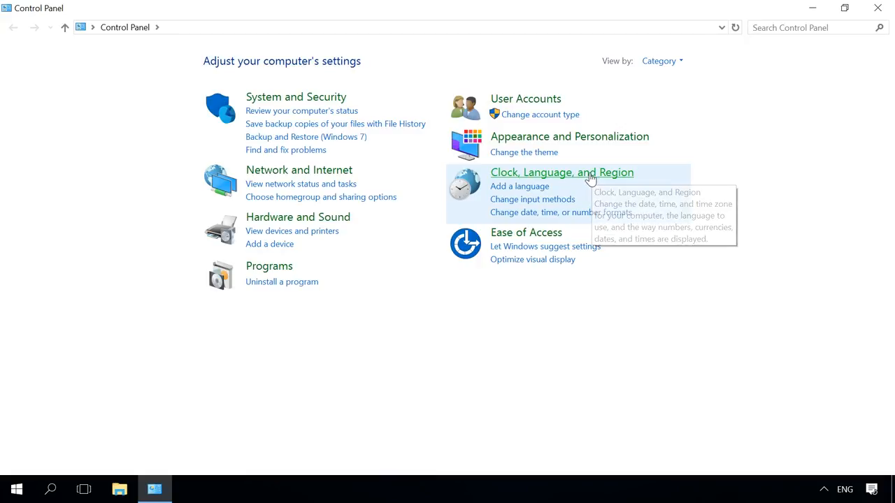
Open Region settings, pick a new home location, and go to the Administrative tab
{"action": "left_click", "coordinate": [561, 172]}
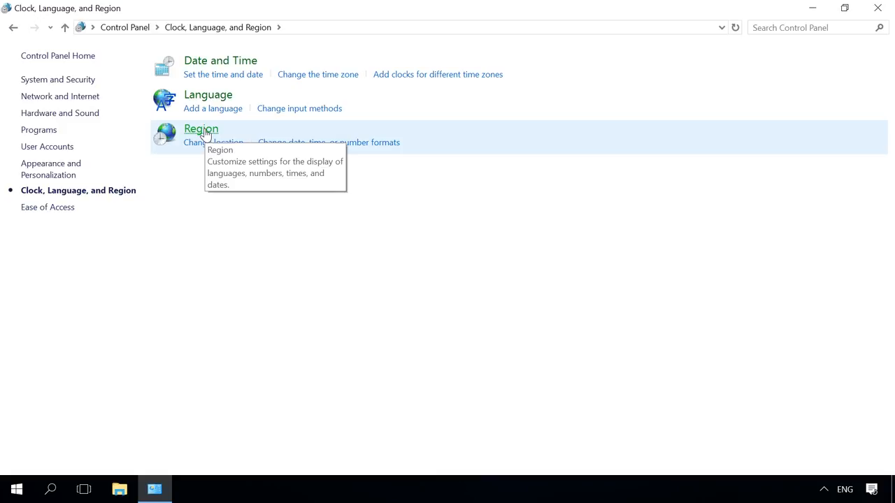
{"action": "left_click", "coordinate": [200, 129]}
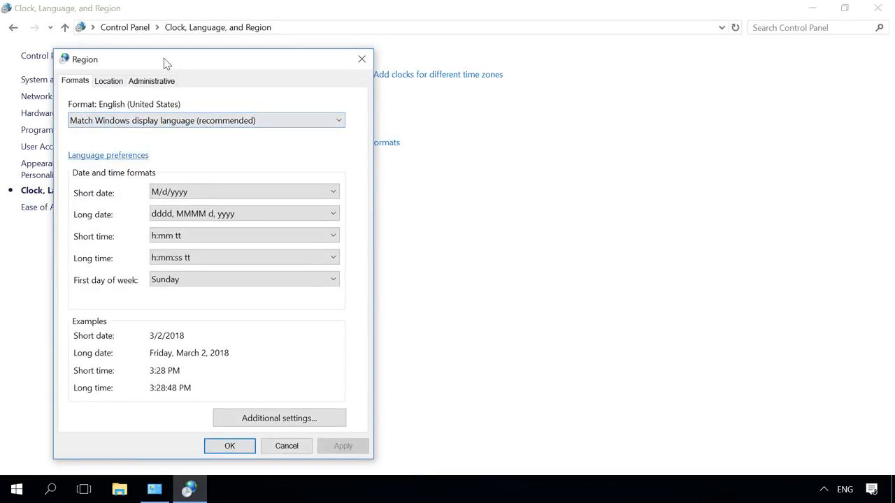
{"action": "left_click_drag", "start_coordinate": [164, 59], "coordinate": [263, 36]}
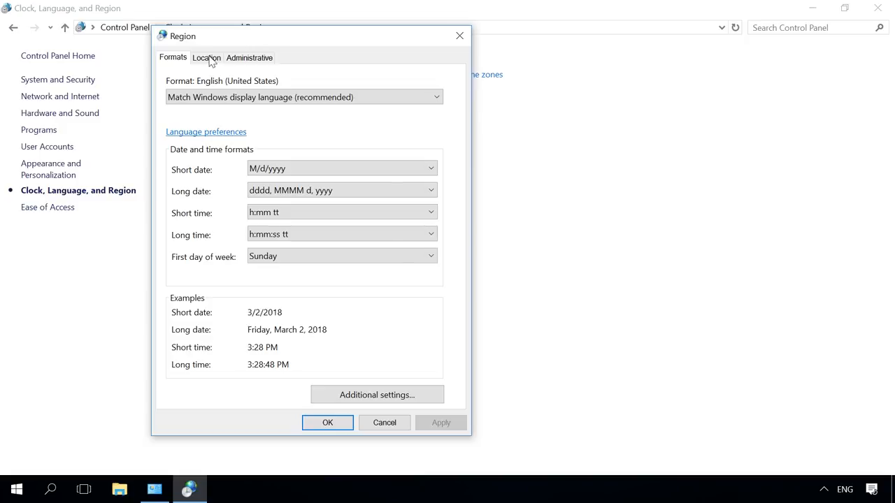
{"action": "left_click", "coordinate": [206, 57]}
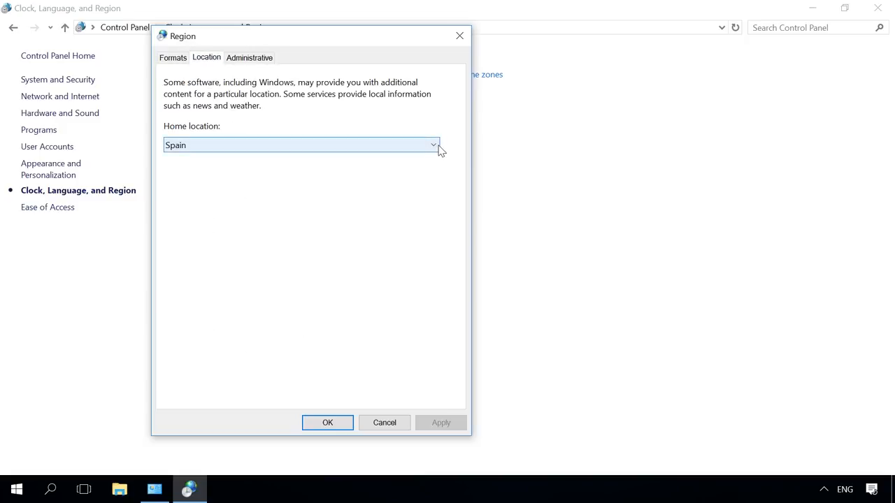
{"action": "left_click", "coordinate": [434, 145]}
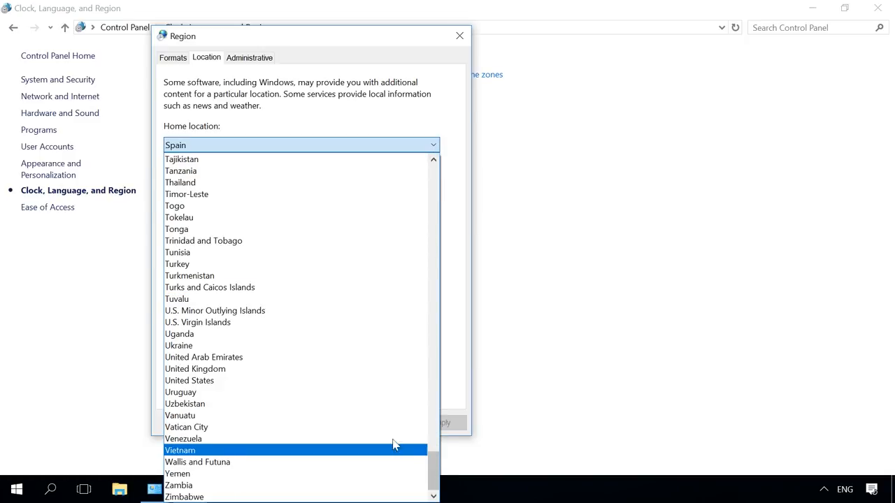
{"action": "left_click", "coordinate": [249, 57]}
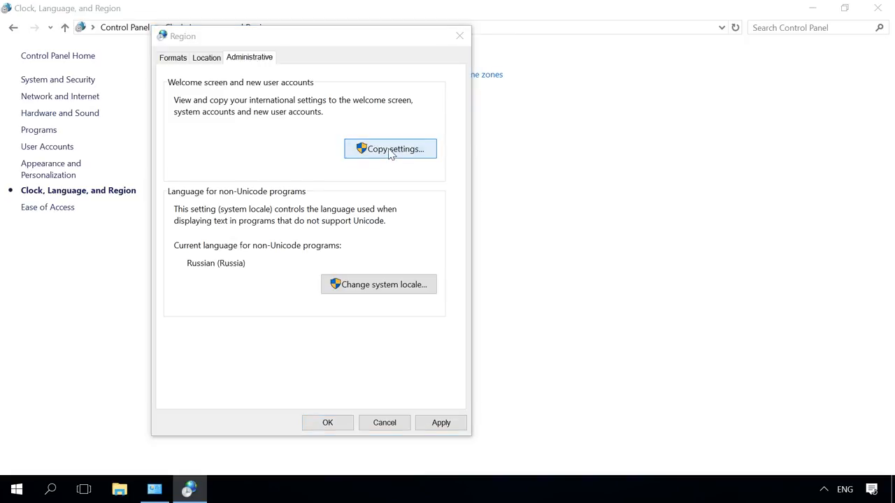
Copy language settings to the welcome screen, system accounts and new user accounts
{"action": "left_click", "coordinate": [390, 148]}
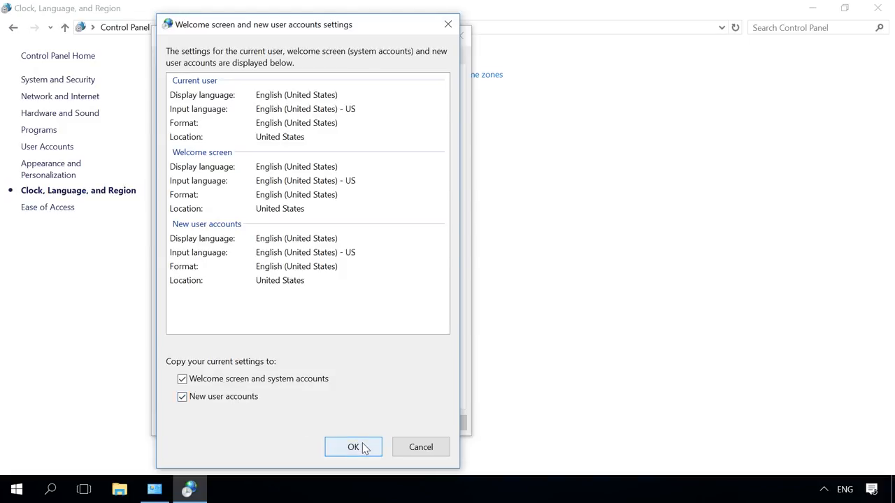
{"action": "left_click", "coordinate": [353, 447]}
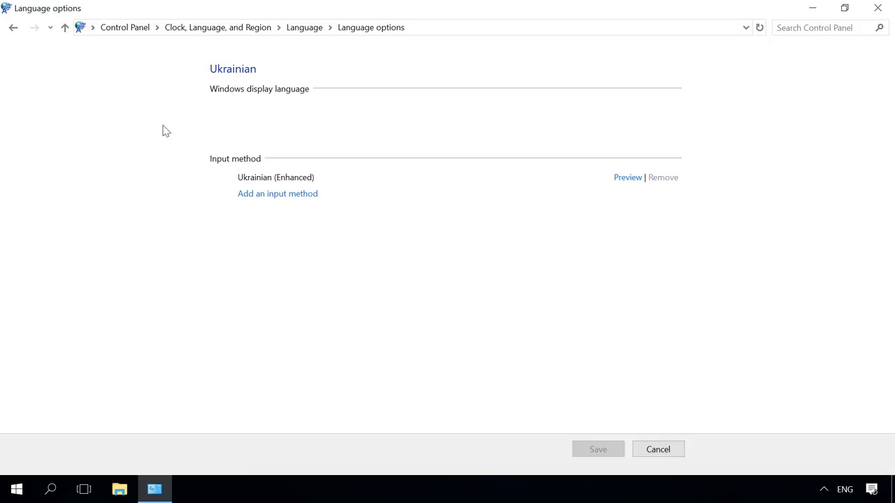
{"action": "mouse_move", "coordinate": [138, 110]}
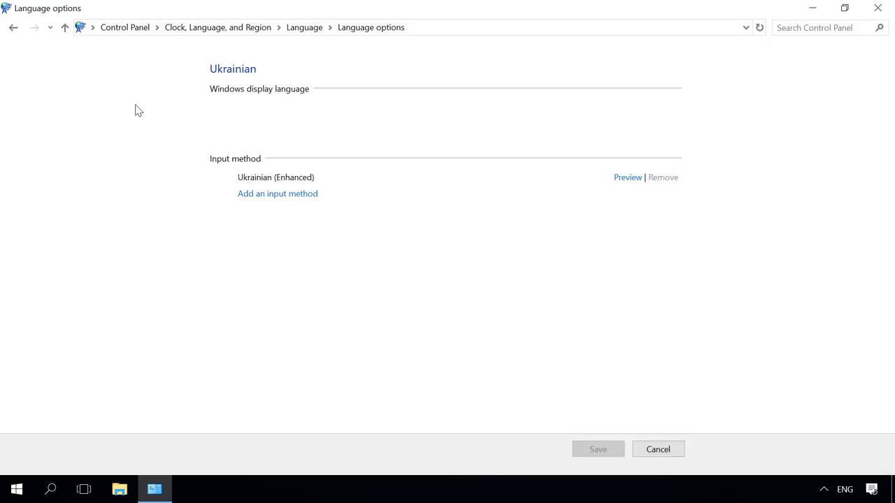
{"action": "mouse_move", "coordinate": [304, 27]}
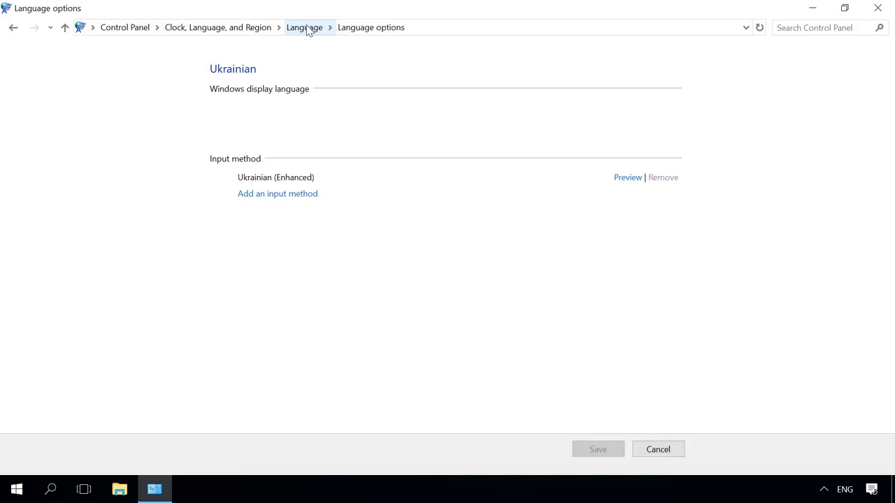
Set the Windows display language override to 'Use language list (recommended)' and save
{"action": "left_click", "coordinate": [304, 27]}
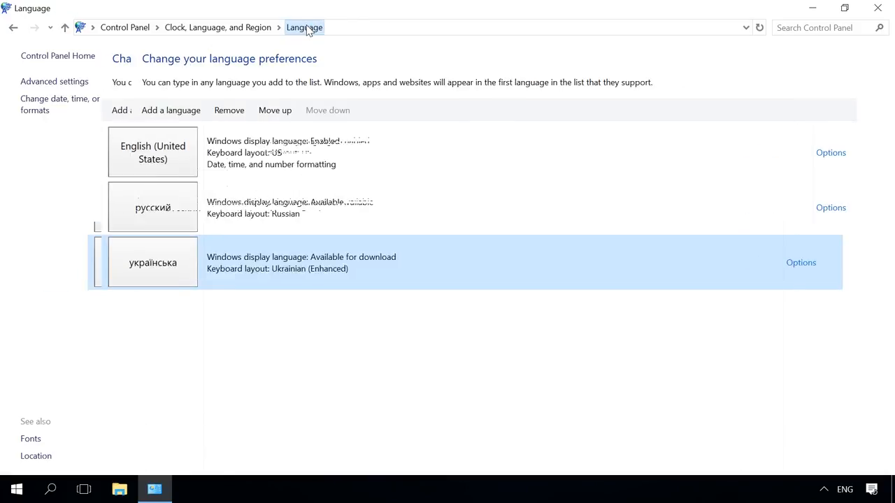
{"action": "left_click", "coordinate": [54, 81]}
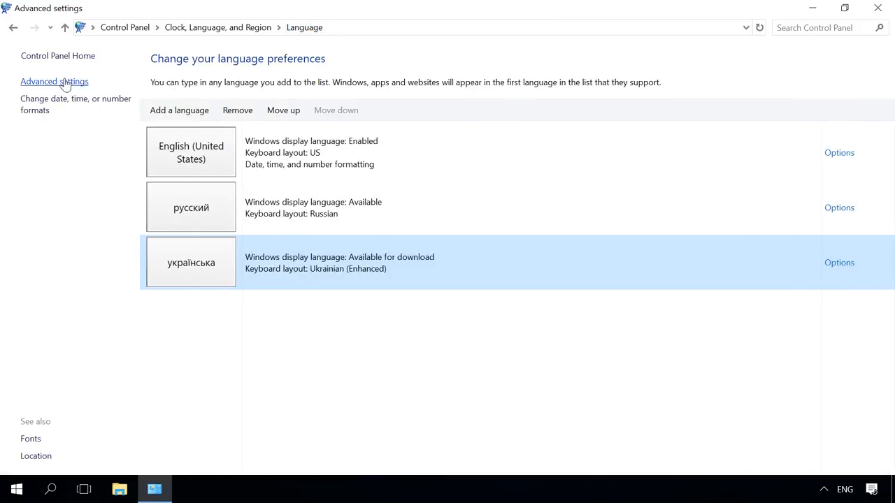
{"action": "left_click", "coordinate": [53, 81]}
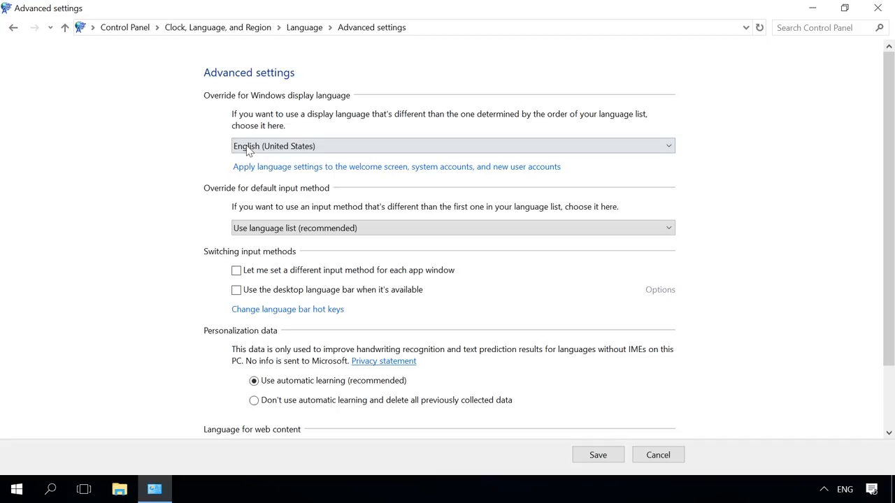
{"action": "left_click", "coordinate": [453, 146]}
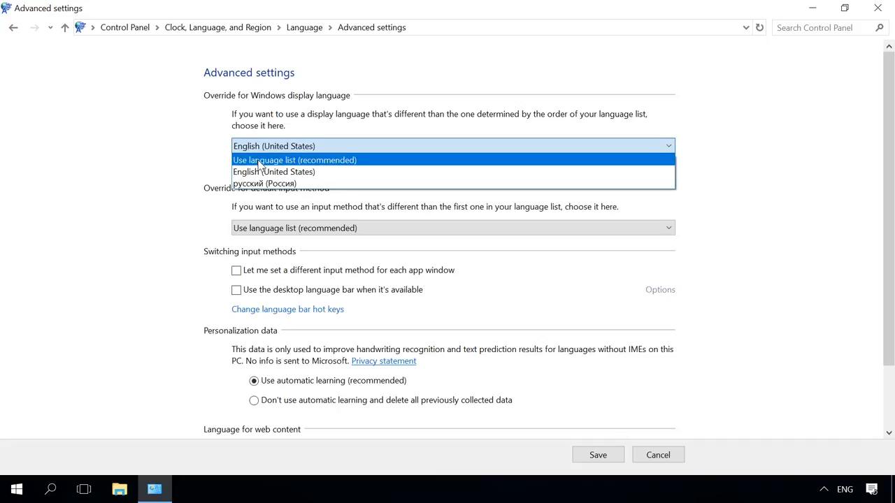
{"action": "left_click", "coordinate": [295, 159]}
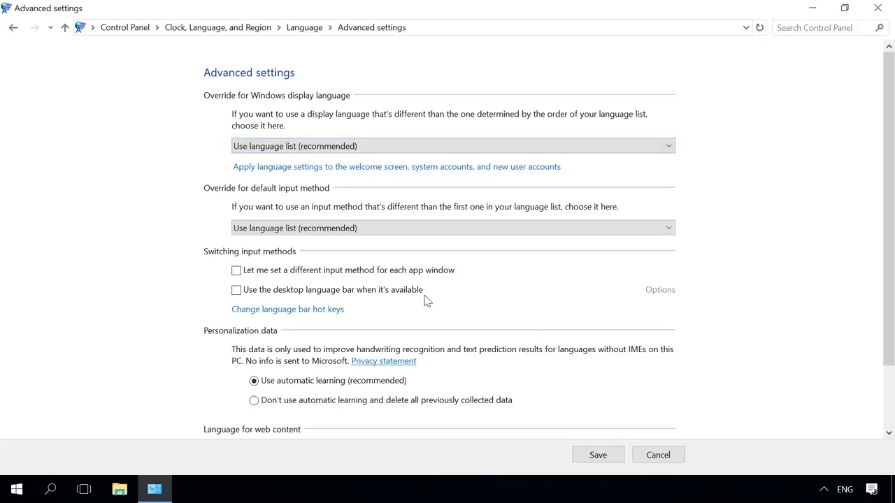
{"action": "left_click", "coordinate": [657, 454]}
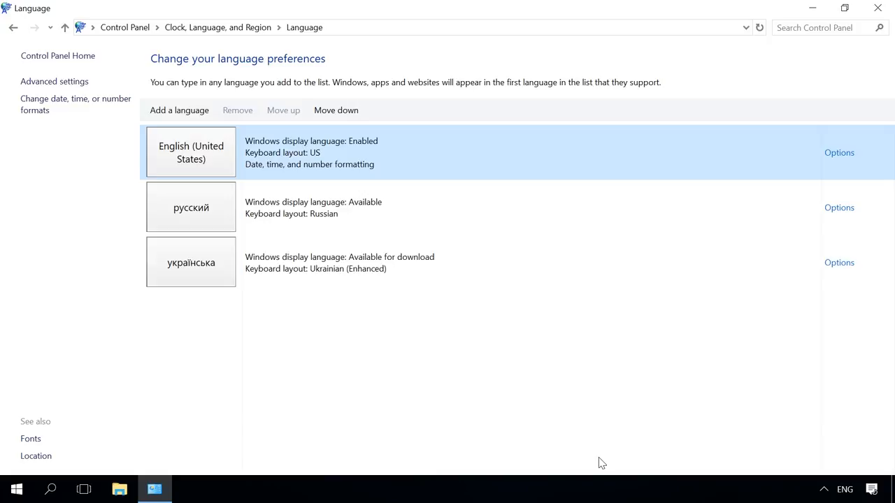
{"action": "left_click", "coordinate": [191, 262]}
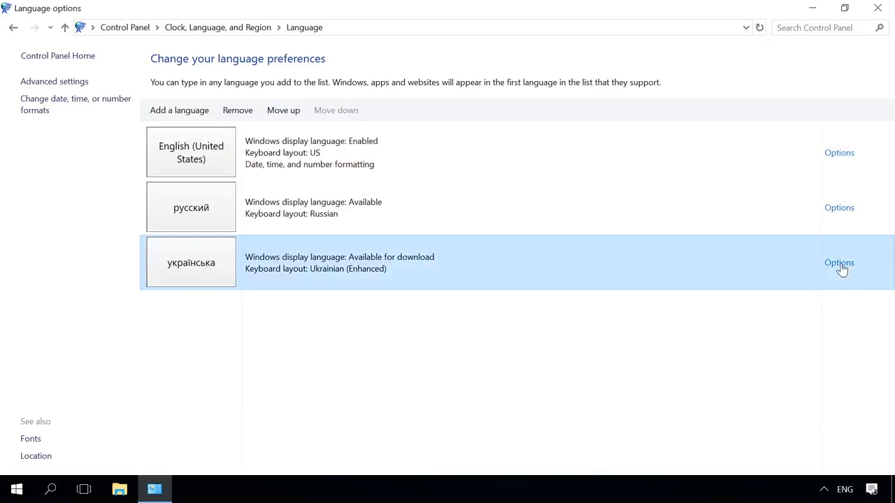
{"action": "left_click", "coordinate": [839, 263]}
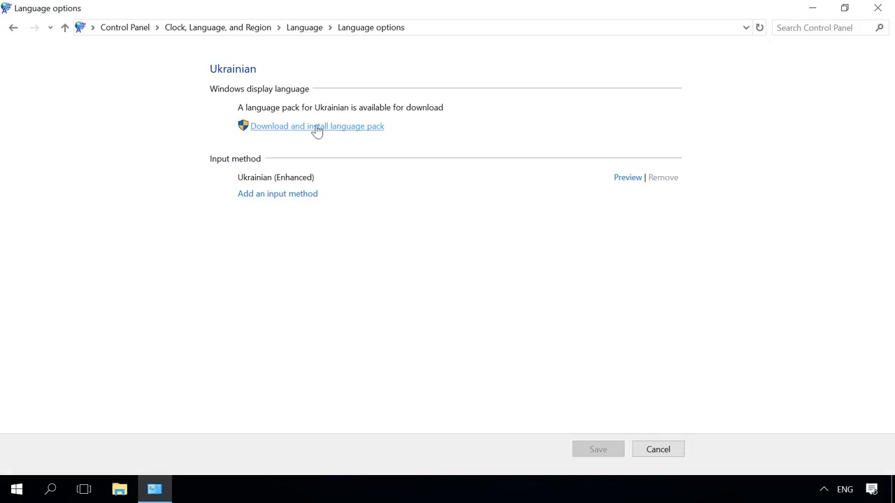
{"action": "mouse_move", "coordinate": [283, 129]}
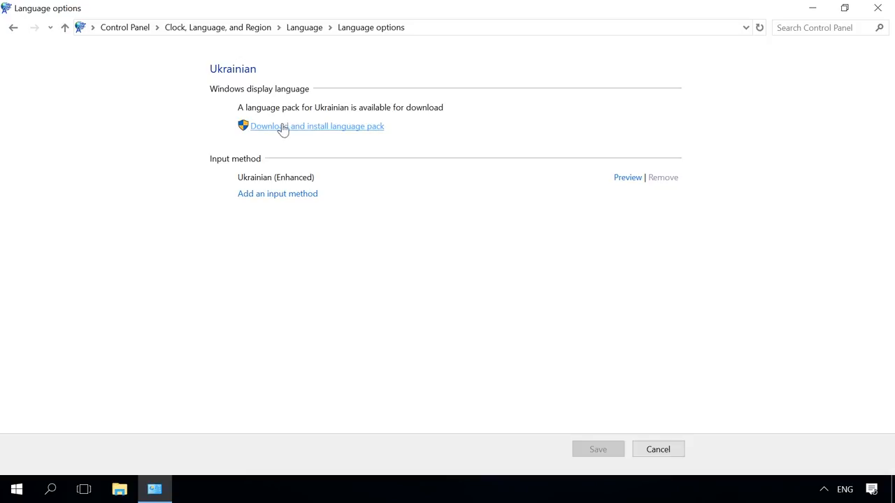
{"action": "mouse_move", "coordinate": [332, 147]}
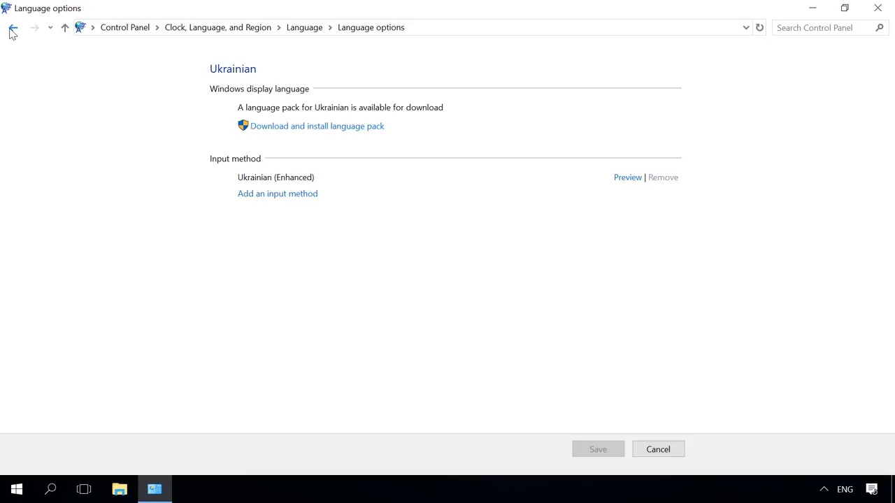
{"action": "left_click", "coordinate": [13, 27]}
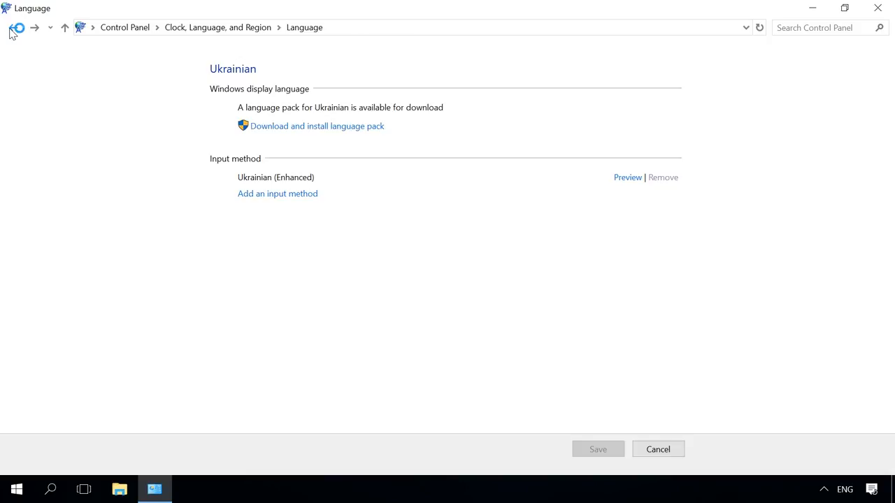
{"action": "left_click", "coordinate": [12, 27]}
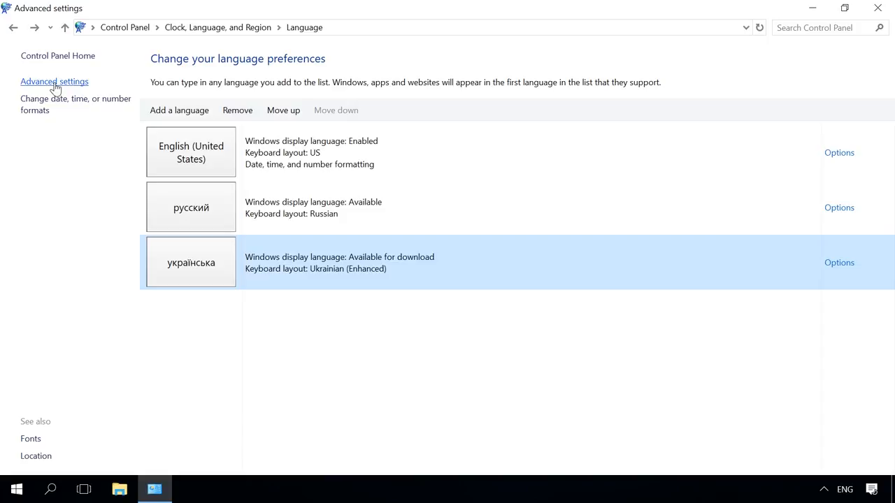
Reopen Advanced settings and keep the display language override on 'Use language list'
{"action": "left_click", "coordinate": [54, 81]}
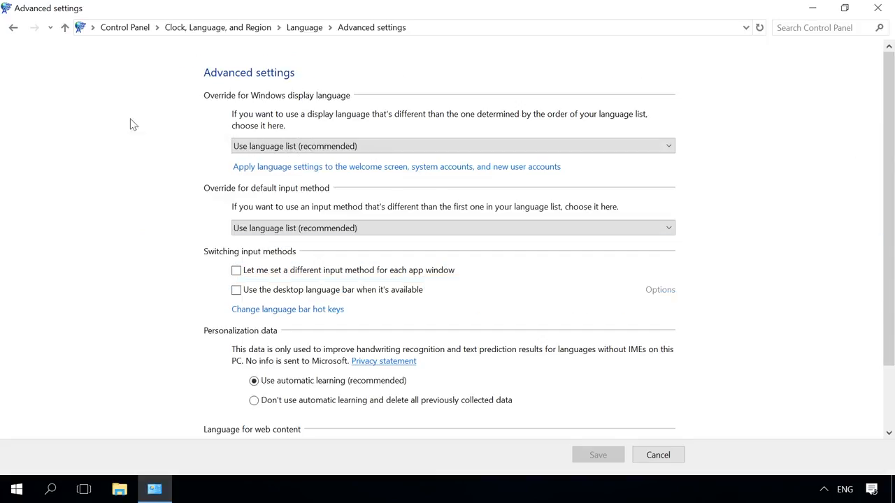
{"action": "left_click", "coordinate": [453, 145]}
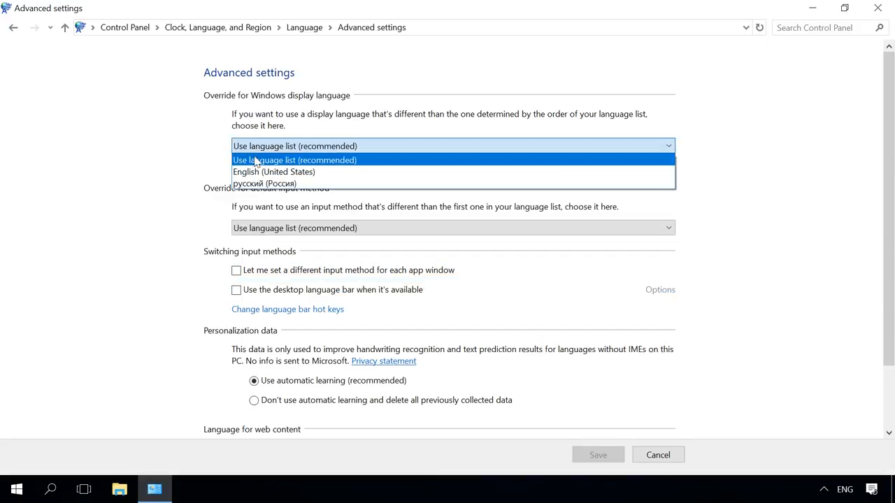
{"action": "left_click", "coordinate": [264, 184]}
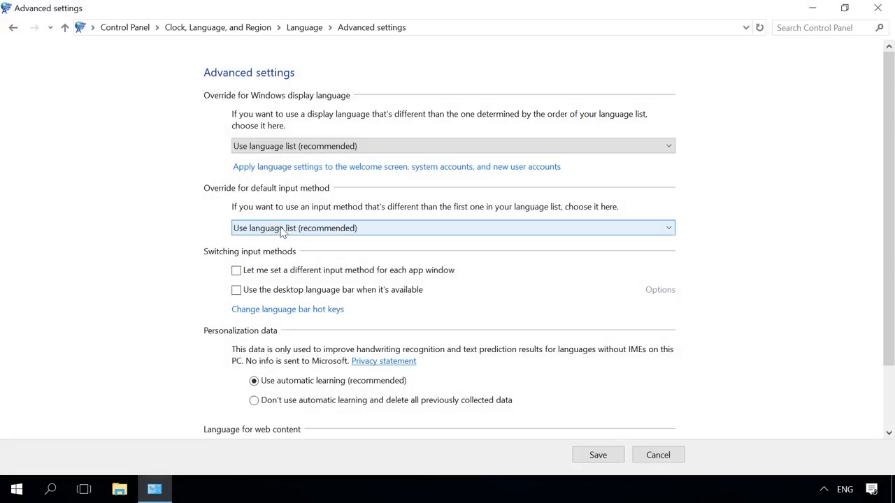
Make English (United States) - US the default input method and save advanced settings
{"action": "left_click", "coordinate": [453, 228]}
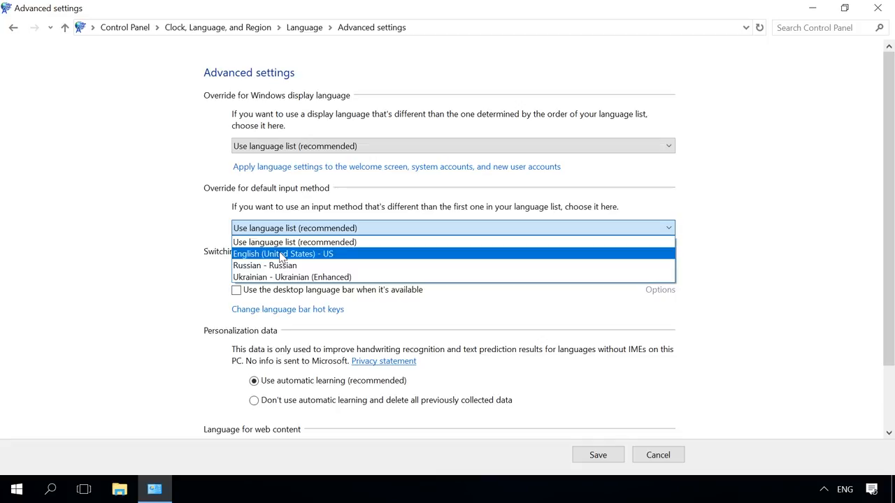
{"action": "left_click", "coordinate": [283, 254]}
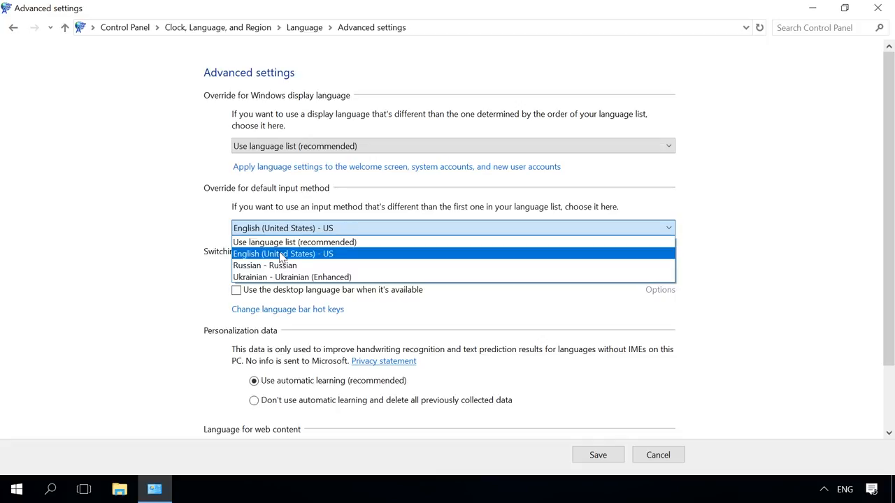
{"action": "left_click", "coordinate": [283, 253]}
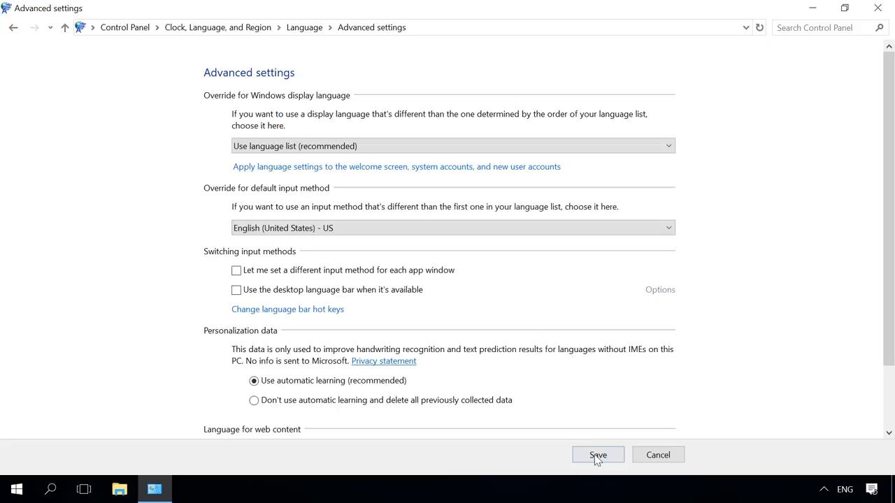
{"action": "left_click", "coordinate": [598, 455]}
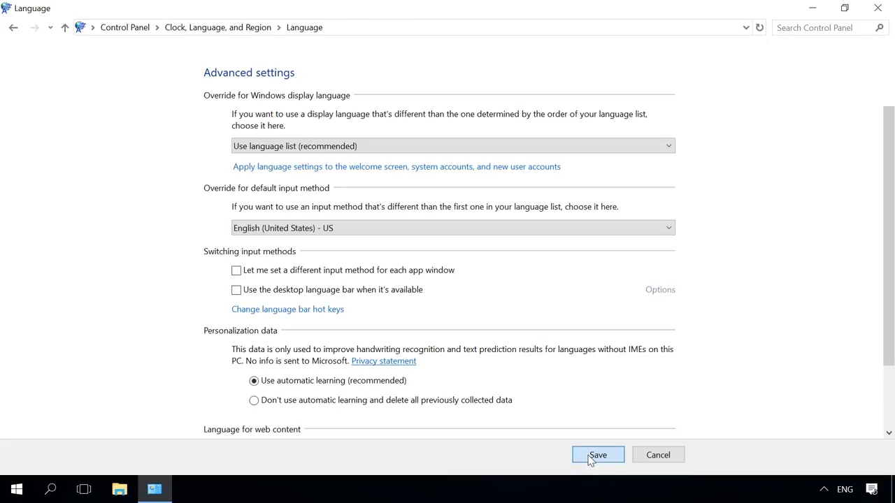
{"action": "left_click", "coordinate": [597, 455]}
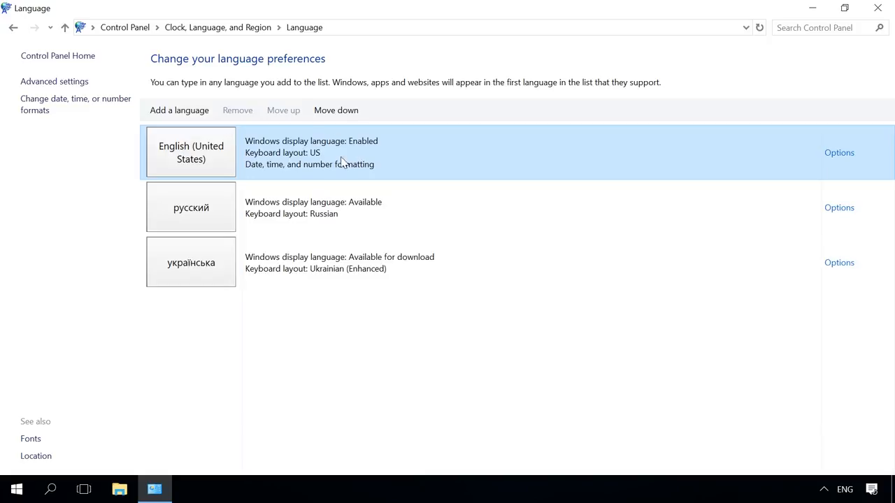
{"action": "mouse_move", "coordinate": [323, 198]}
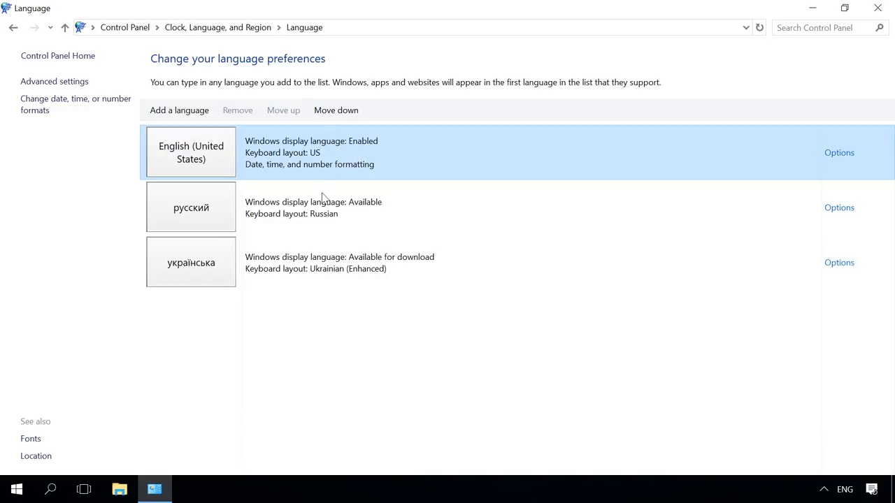
{"action": "left_click", "coordinate": [54, 82]}
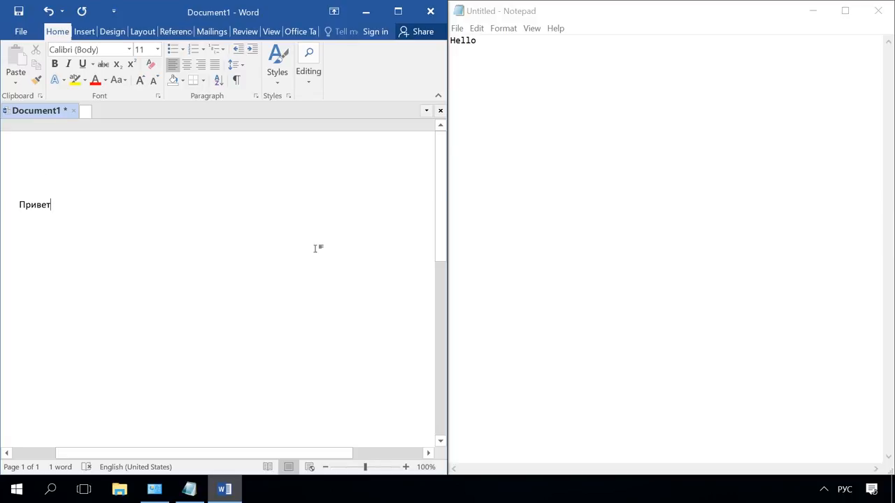
{"action": "mouse_move", "coordinate": [171, 475]}
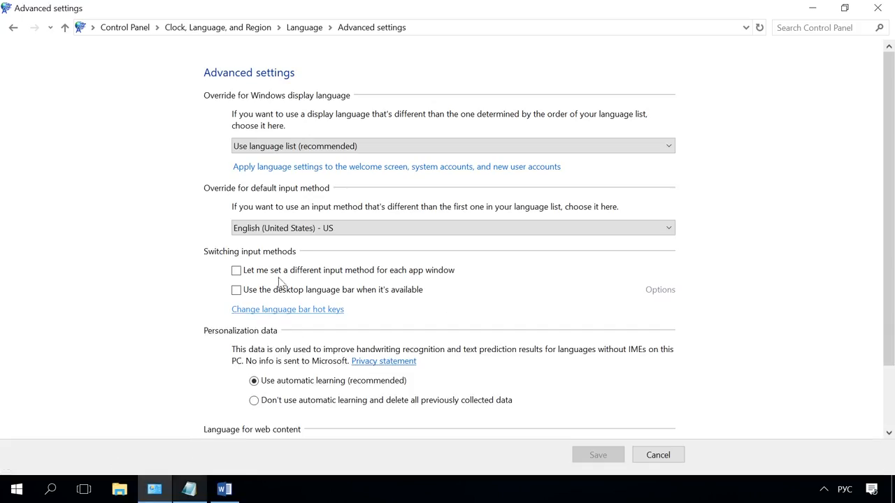
Enable a separate input method per app window, save, then type 'мир' after Привет in Word
{"action": "left_click", "coordinate": [236, 271]}
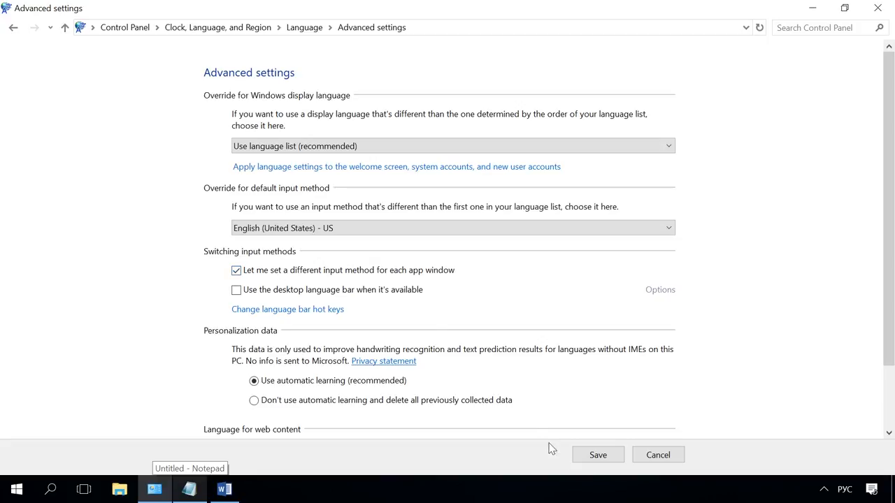
{"action": "left_click", "coordinate": [598, 455]}
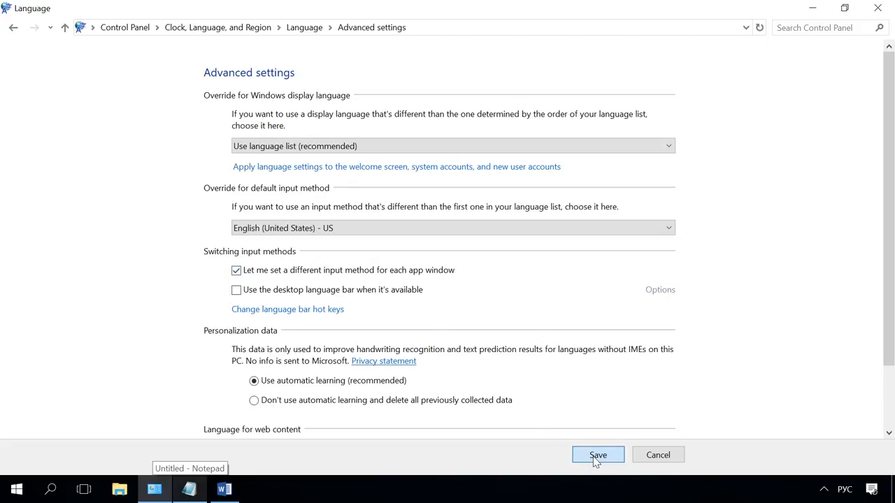
{"action": "left_click", "coordinate": [597, 455]}
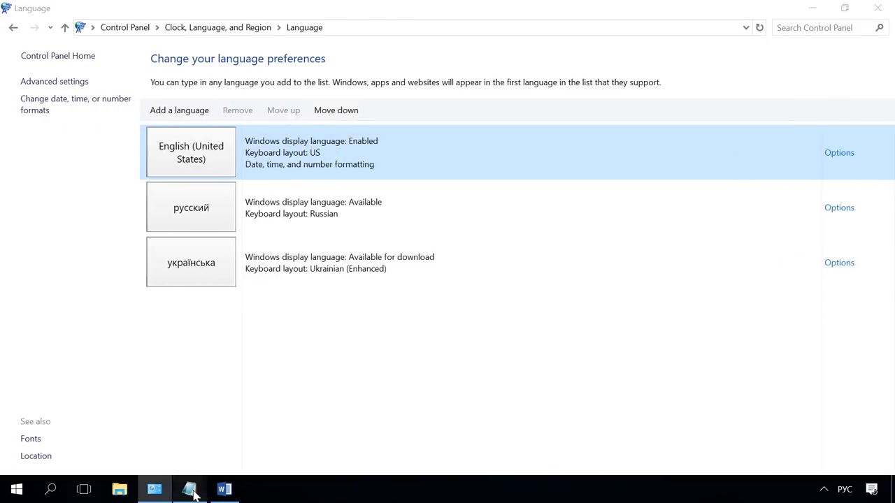
{"action": "left_click", "coordinate": [224, 489]}
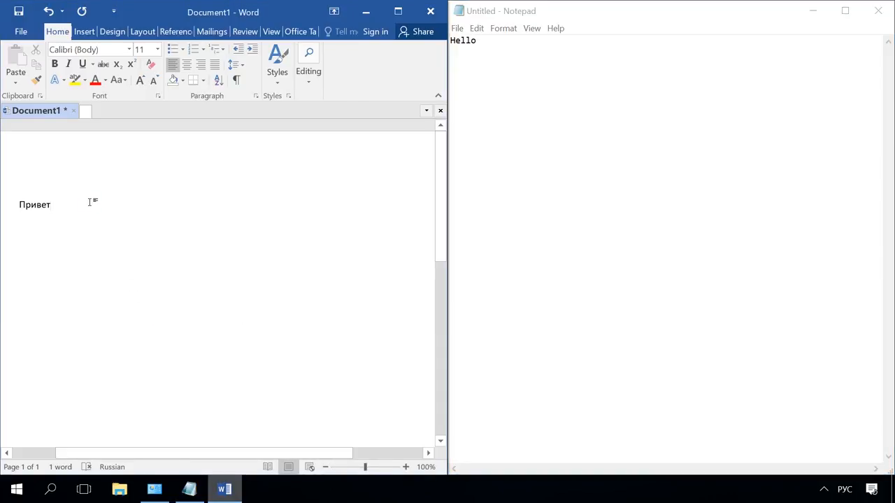
{"action": "type", "text": "мир"}
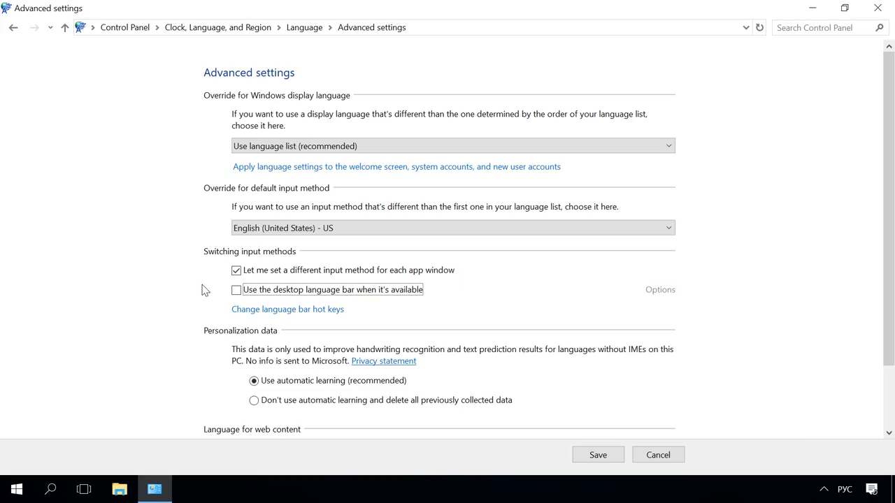
Turn on the desktop language bar and confirm it docked in the taskbar
{"action": "left_click", "coordinate": [236, 290]}
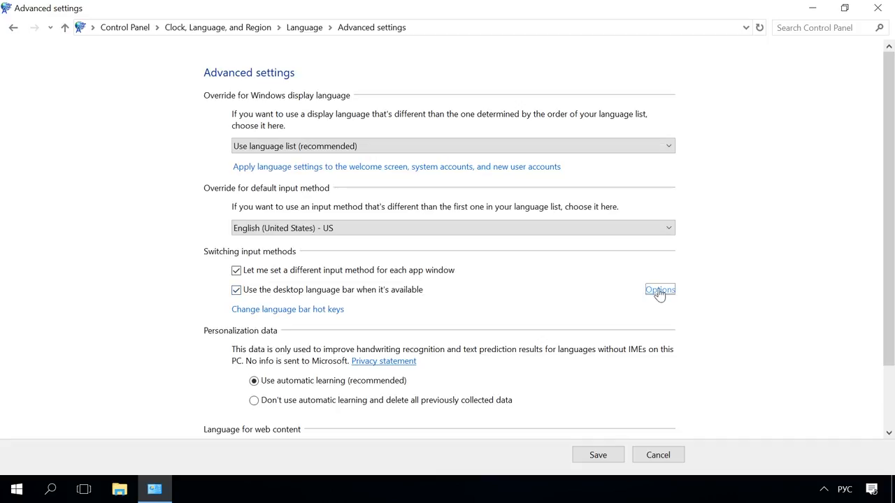
{"action": "left_click", "coordinate": [659, 290]}
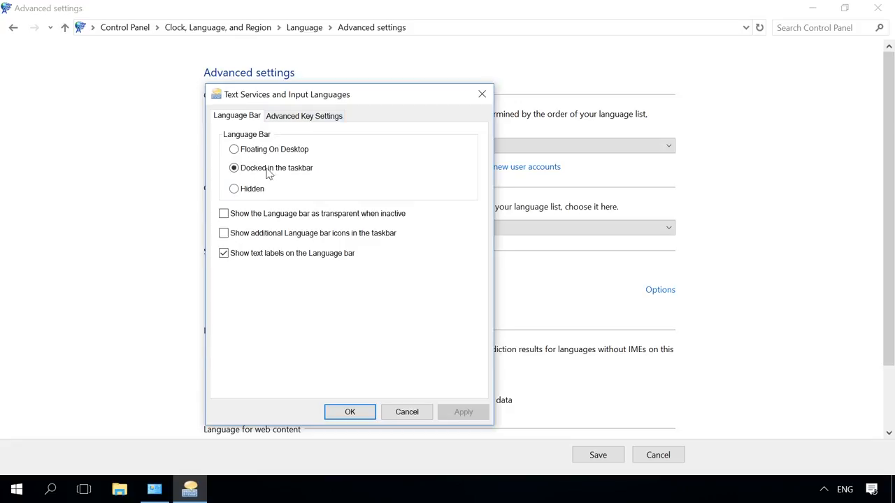
{"action": "mouse_move", "coordinate": [219, 207]}
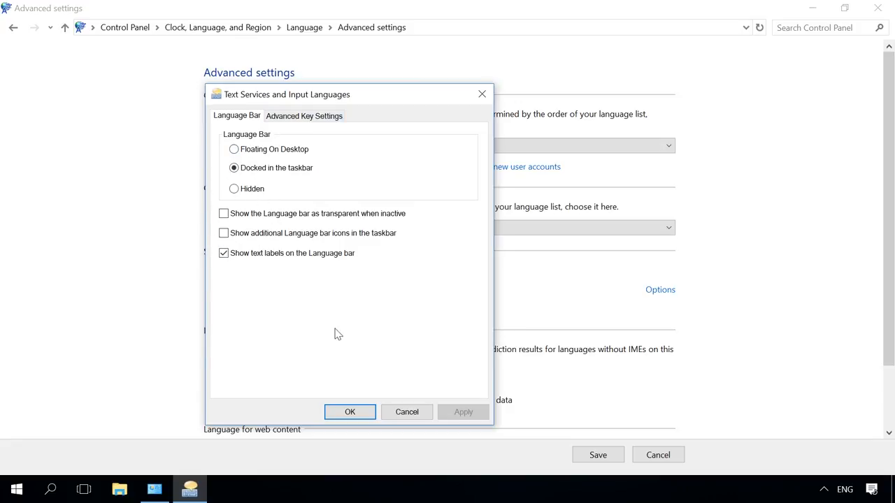
{"action": "left_click", "coordinate": [350, 412]}
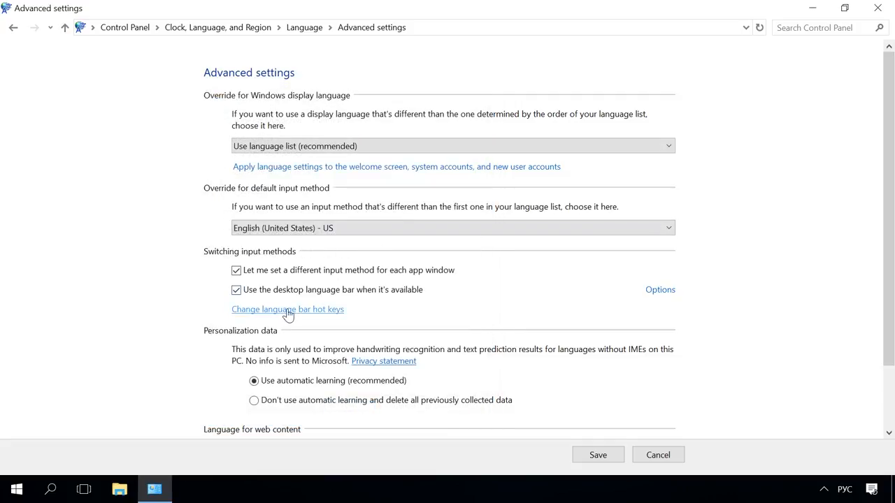
Set input-language switching to Ctrl+Shift with no layout-switch shortcut assigned
{"action": "left_click", "coordinate": [287, 309]}
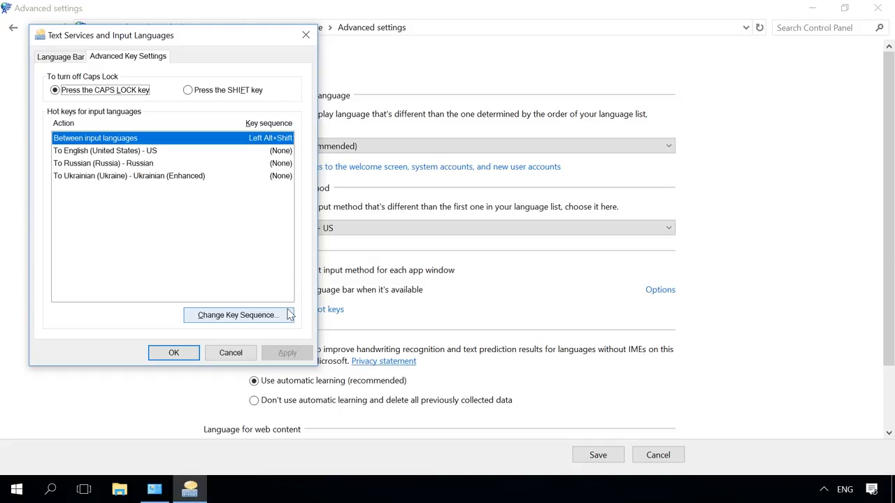
{"action": "left_click", "coordinate": [237, 314]}
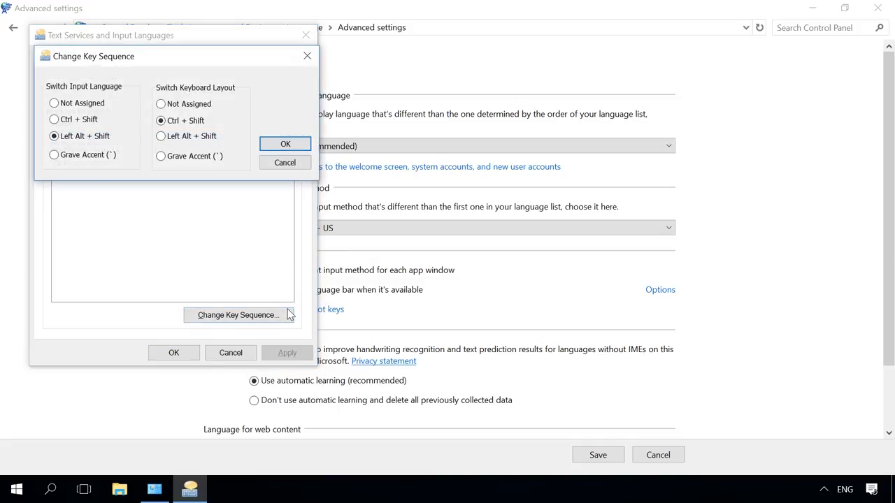
{"action": "mouse_move", "coordinate": [103, 119]}
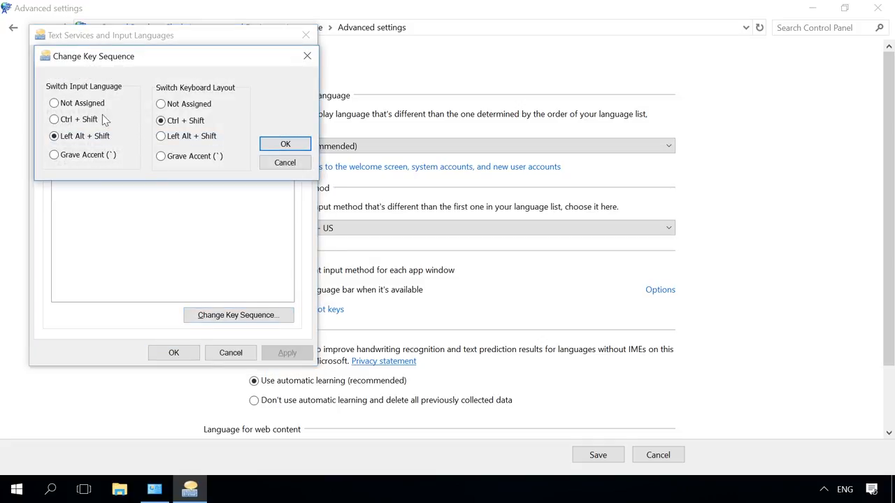
{"action": "left_click", "coordinate": [53, 103]}
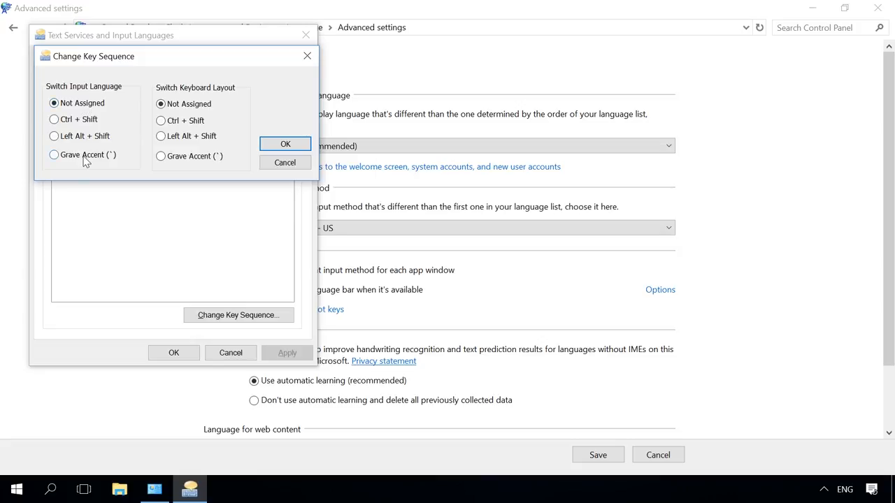
{"action": "left_click", "coordinate": [53, 119]}
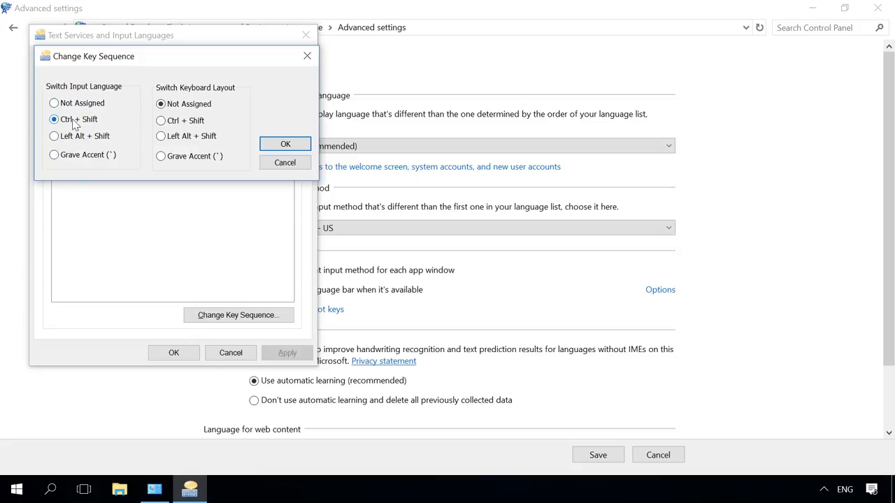
{"action": "left_click", "coordinate": [286, 144]}
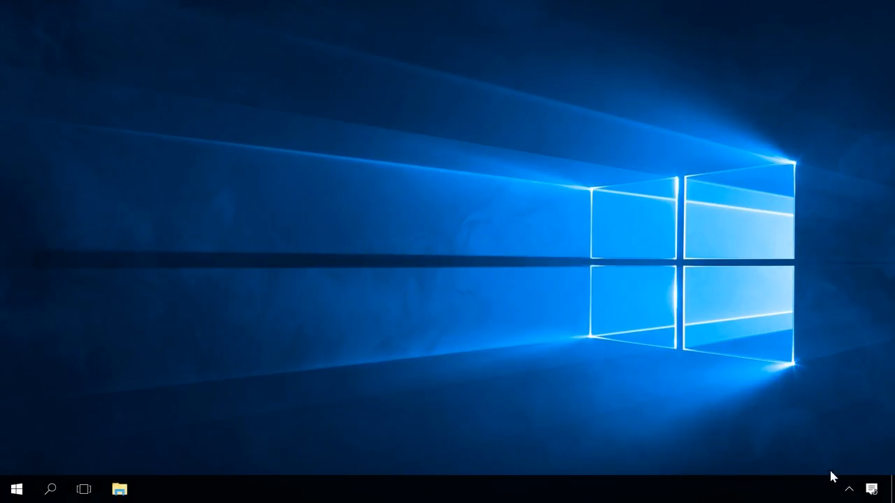
{"action": "mouse_move", "coordinate": [97, 427]}
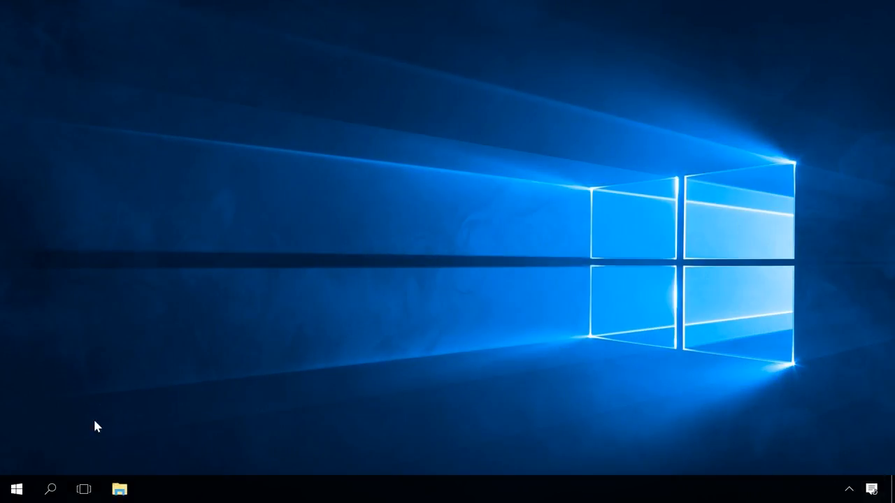
Switch the Input Indicator system icon on in Personalization's taskbar settings
{"action": "left_click", "coordinate": [16, 489]}
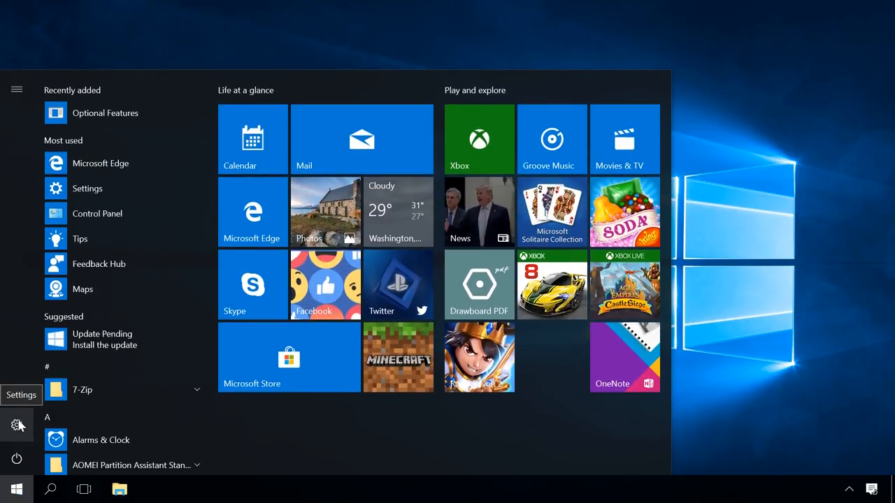
{"action": "left_click", "coordinate": [17, 424]}
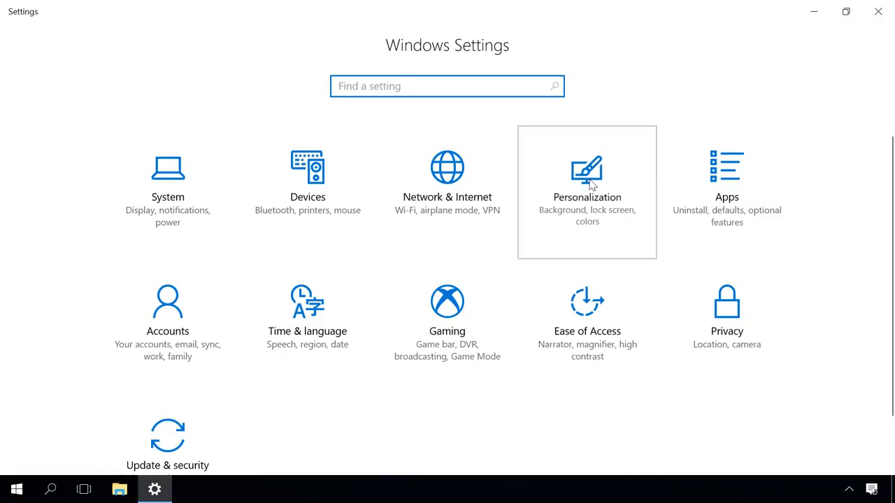
{"action": "left_click", "coordinate": [586, 174]}
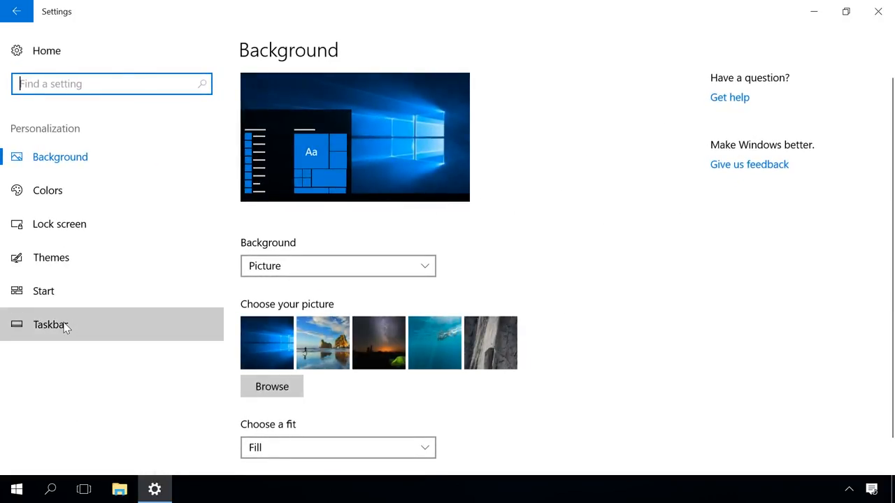
{"action": "left_click", "coordinate": [51, 324]}
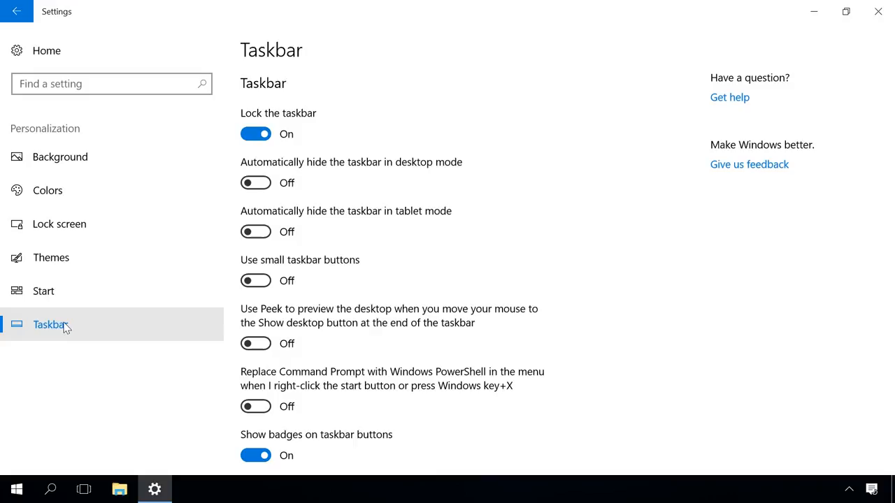
{"action": "scroll", "scroll_direction": "down", "scroll_amount": 3}
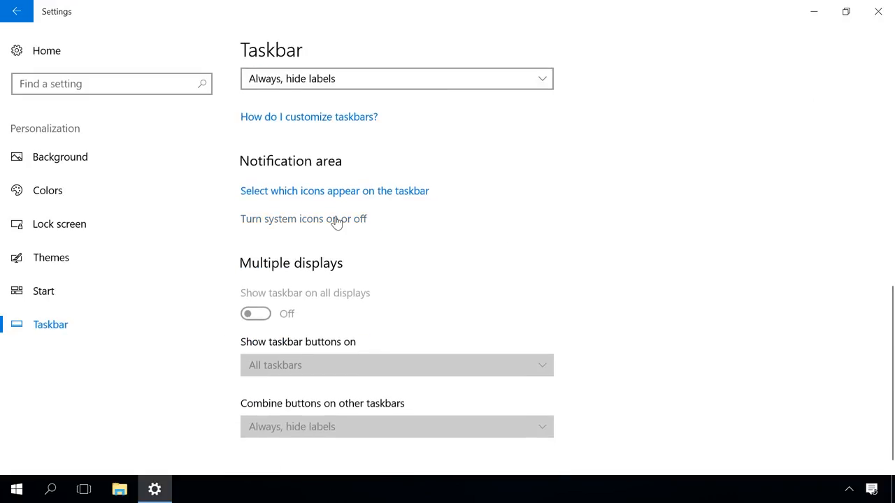
{"action": "left_click", "coordinate": [303, 219]}
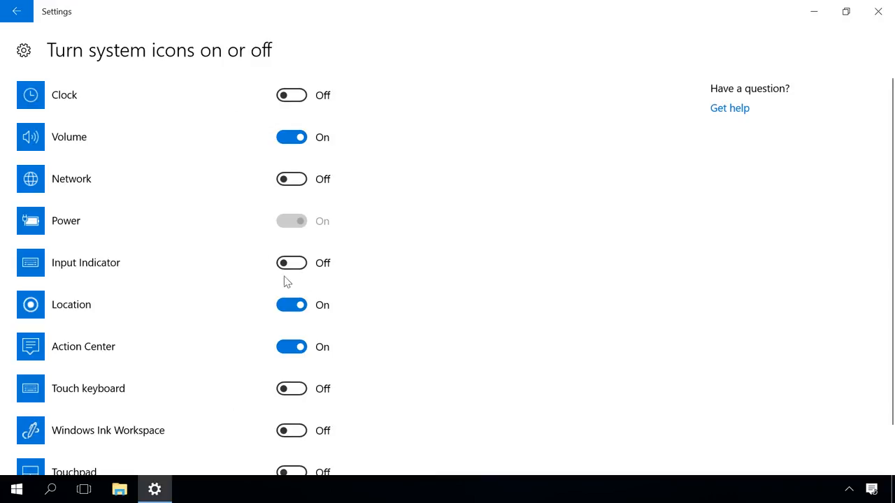
{"action": "left_click", "coordinate": [290, 263]}
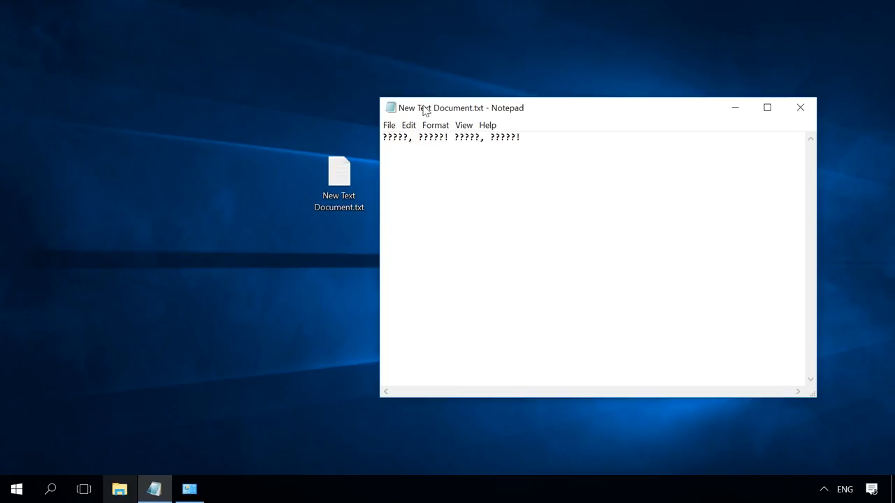
{"action": "mouse_move", "coordinate": [252, 236]}
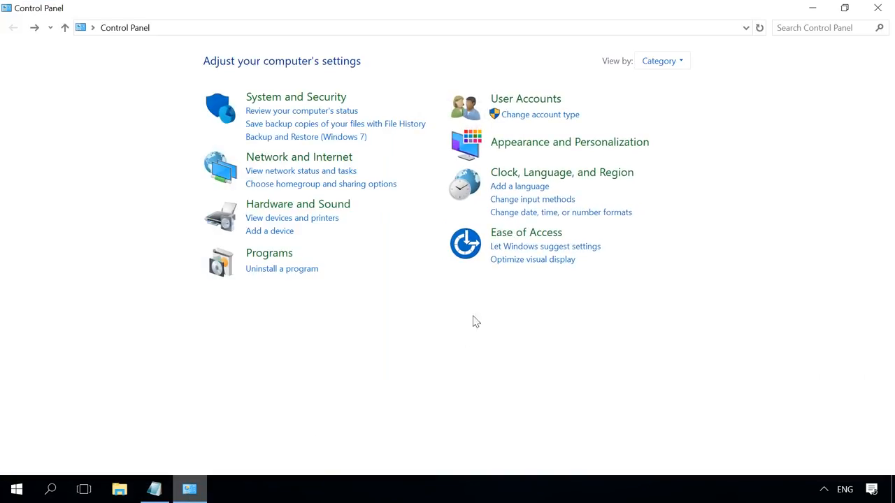
Open the date, time, and number format settings and view the Administrative tab
{"action": "left_click", "coordinate": [561, 172]}
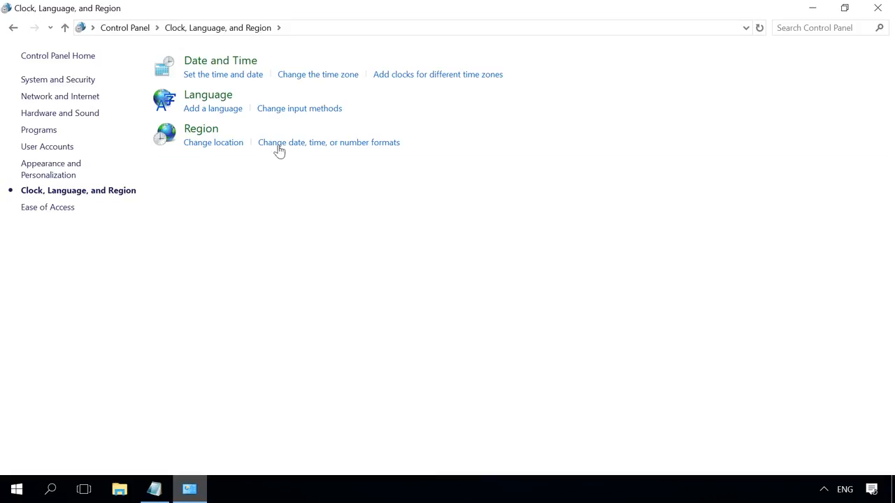
{"action": "left_click", "coordinate": [329, 142]}
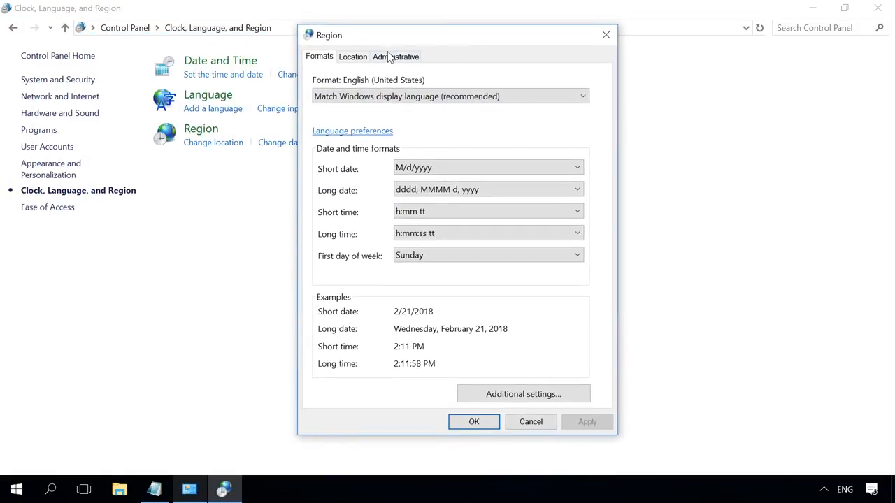
{"action": "left_click", "coordinate": [395, 57]}
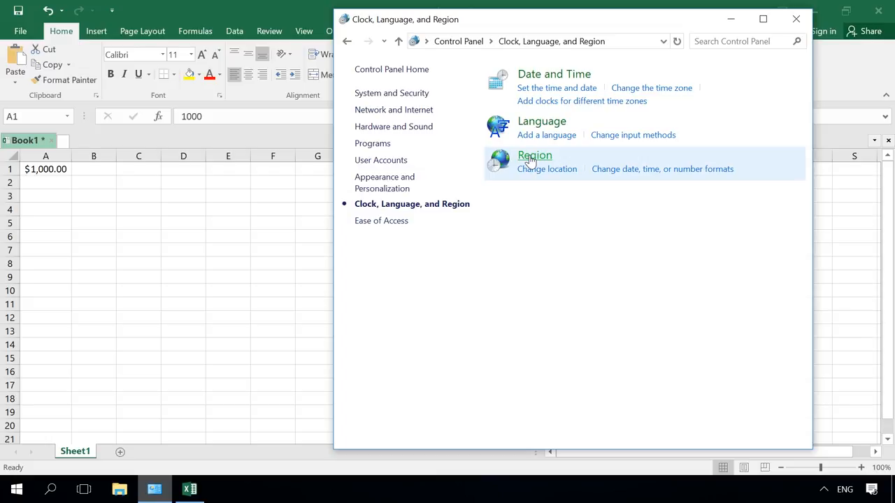
Check the Short date formats in the Region dialog, keeping M/d/yyyy
{"action": "left_click", "coordinate": [535, 155]}
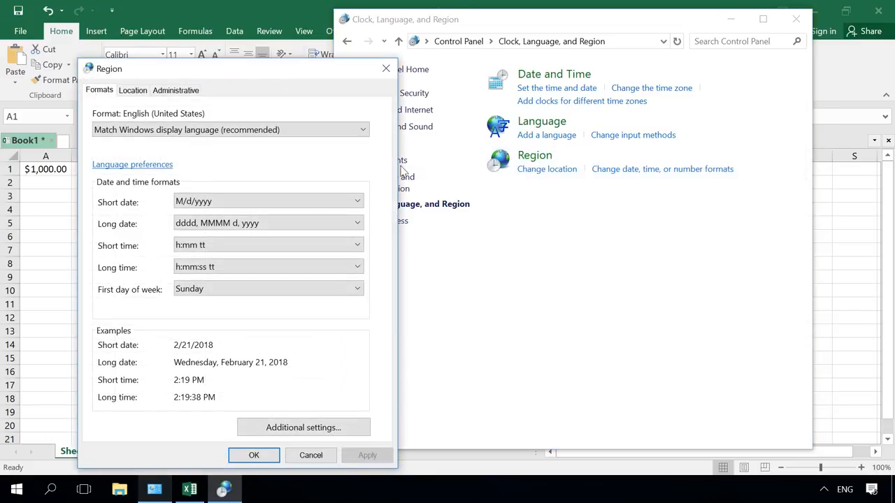
{"action": "left_click", "coordinate": [358, 201]}
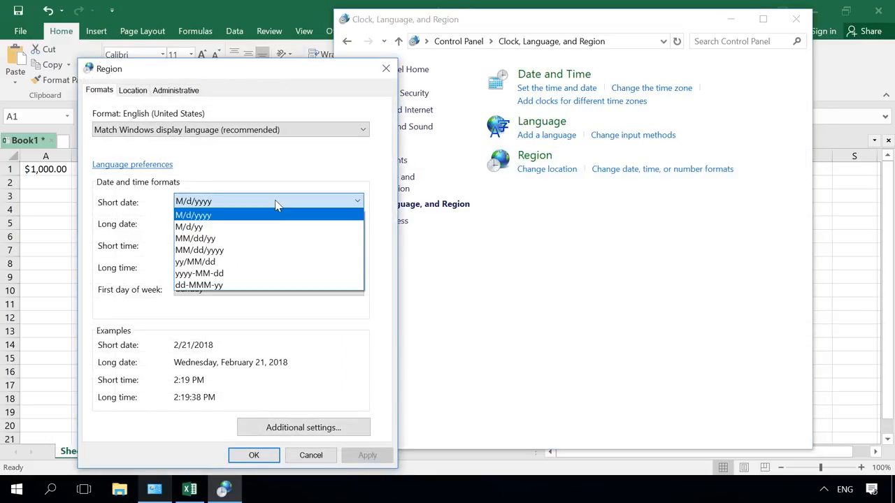
{"action": "left_click", "coordinate": [193, 214]}
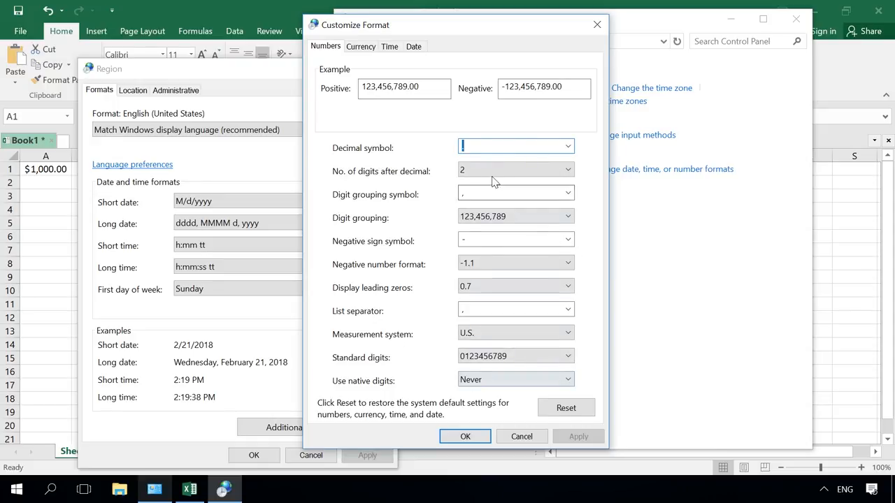
{"action": "mouse_move", "coordinate": [413, 292]}
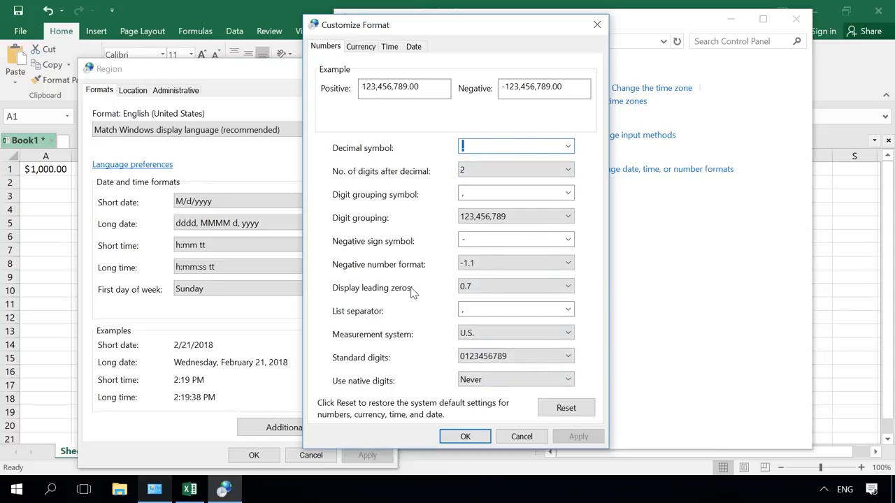
Change the currency symbol to € in Additional settings, then revert it to $
{"action": "left_click", "coordinate": [515, 332]}
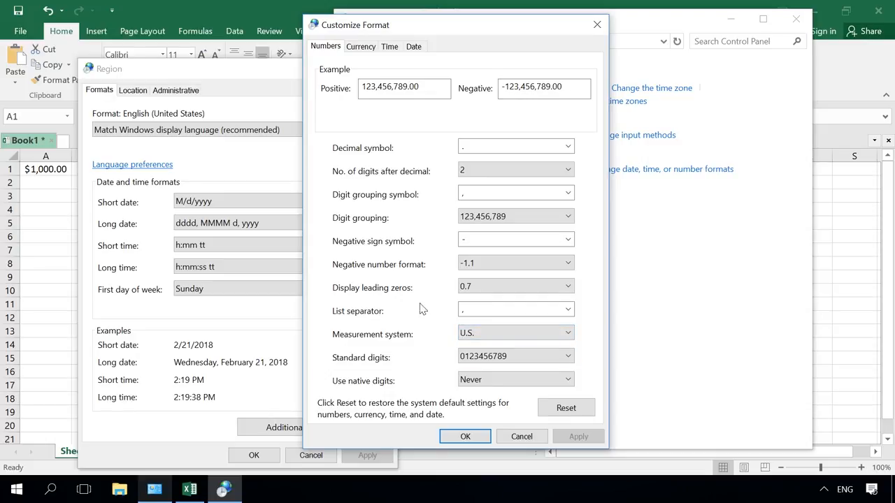
{"action": "left_click", "coordinate": [361, 46]}
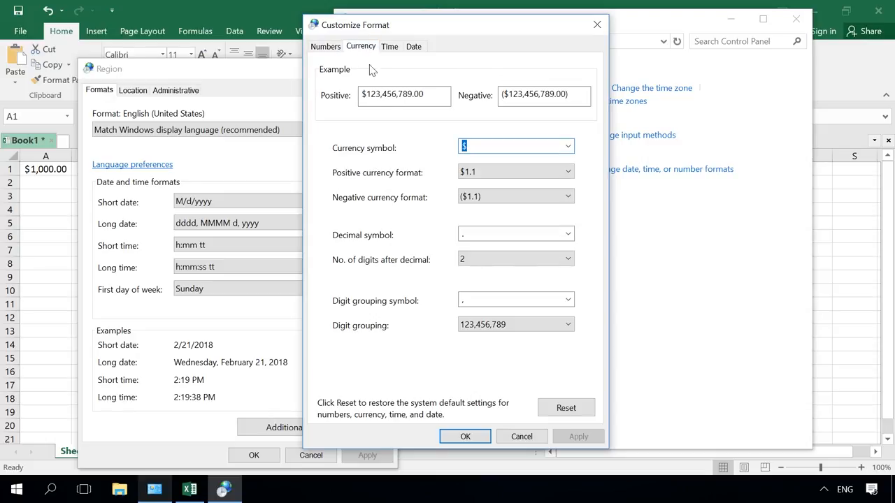
{"action": "left_click", "coordinate": [567, 146]}
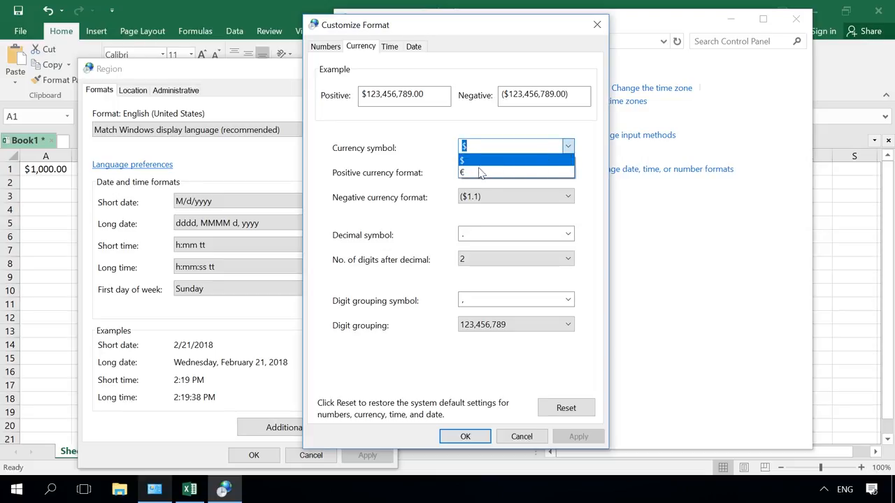
{"action": "left_click", "coordinate": [463, 172]}
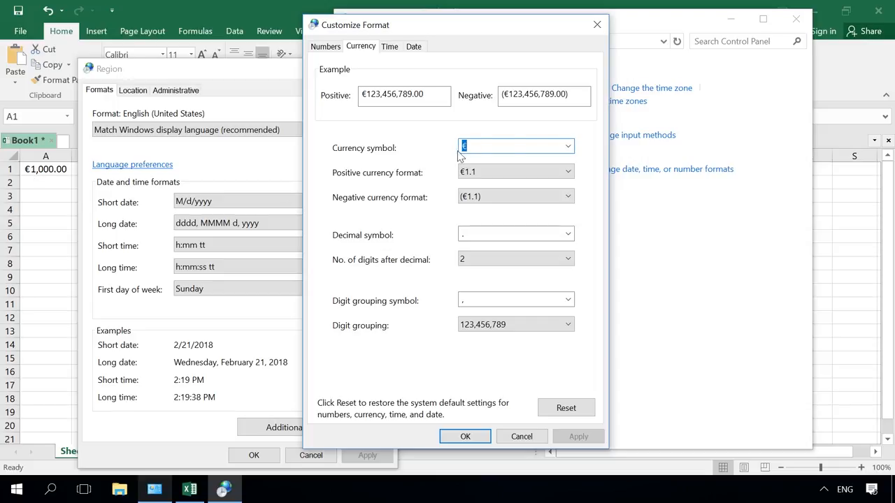
{"action": "type", "text": "$"}
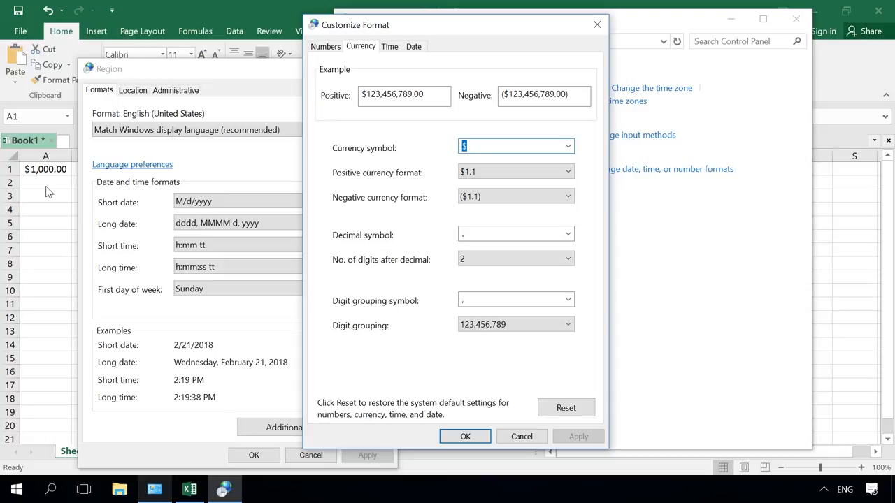
{"action": "mouse_move", "coordinate": [35, 180]}
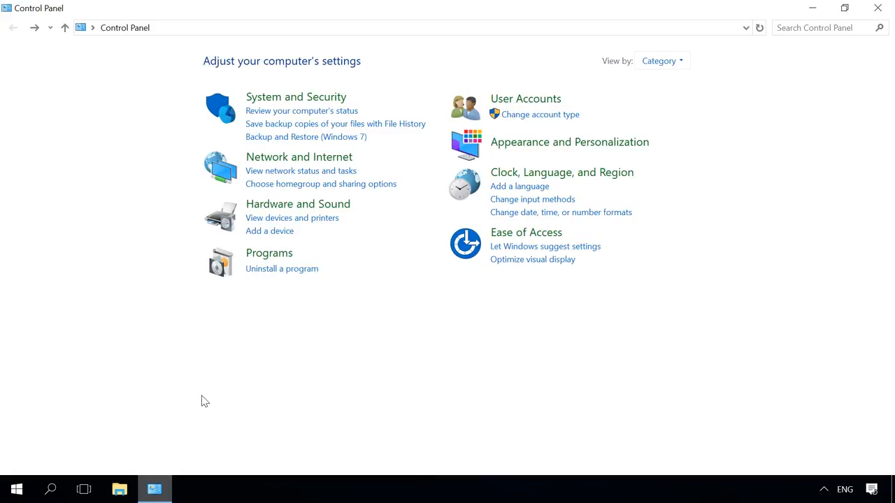
Remove українська from the language list, then bring up the Run box with Win+R
{"action": "left_click", "coordinate": [562, 172]}
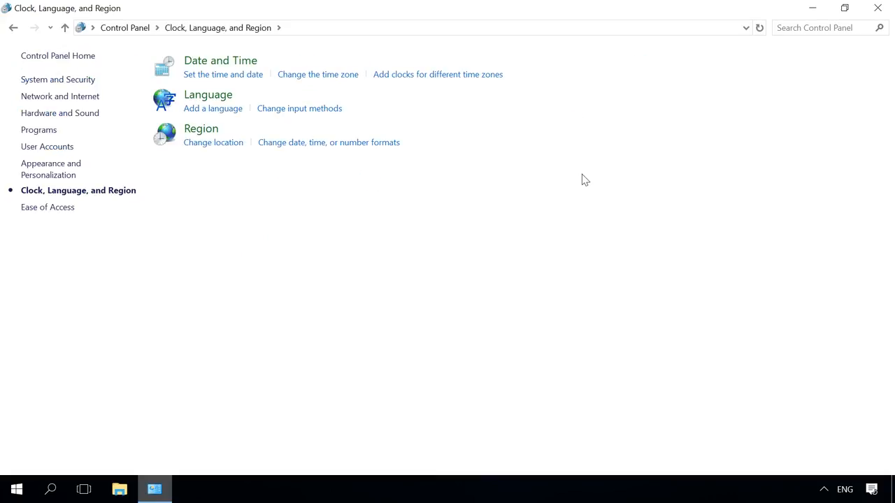
{"action": "left_click", "coordinate": [207, 95]}
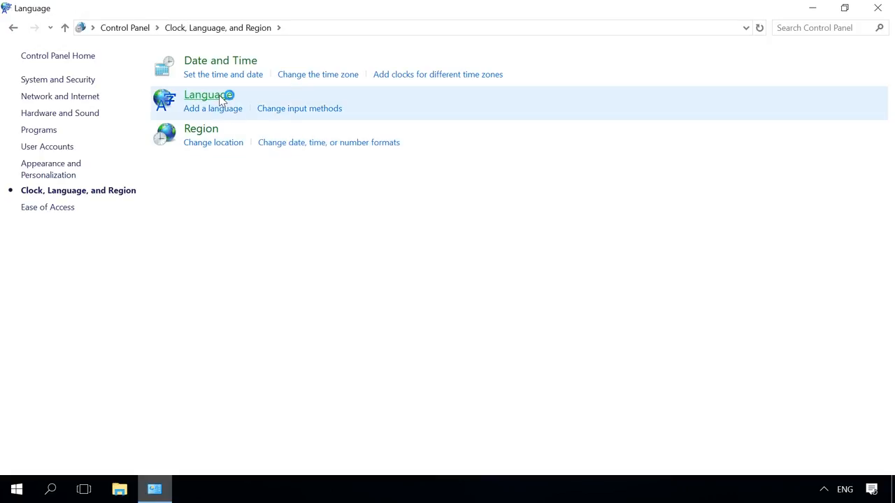
{"action": "left_click", "coordinate": [208, 95]}
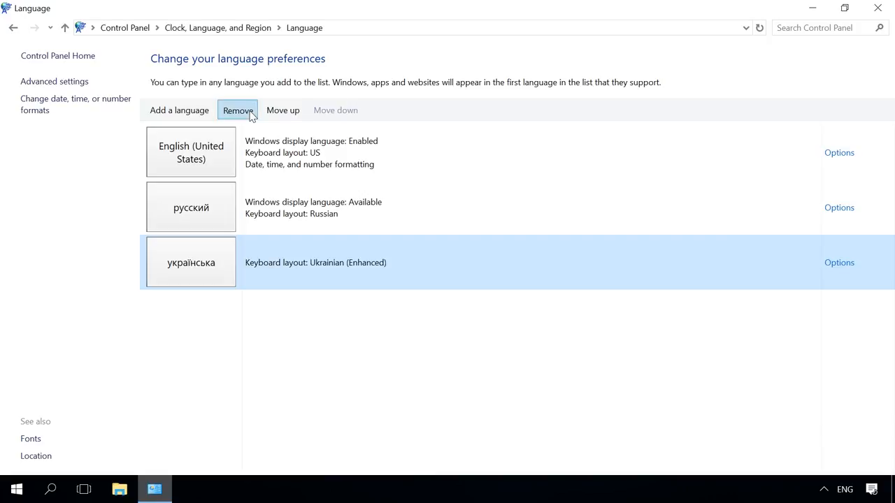
{"action": "left_click", "coordinate": [238, 109]}
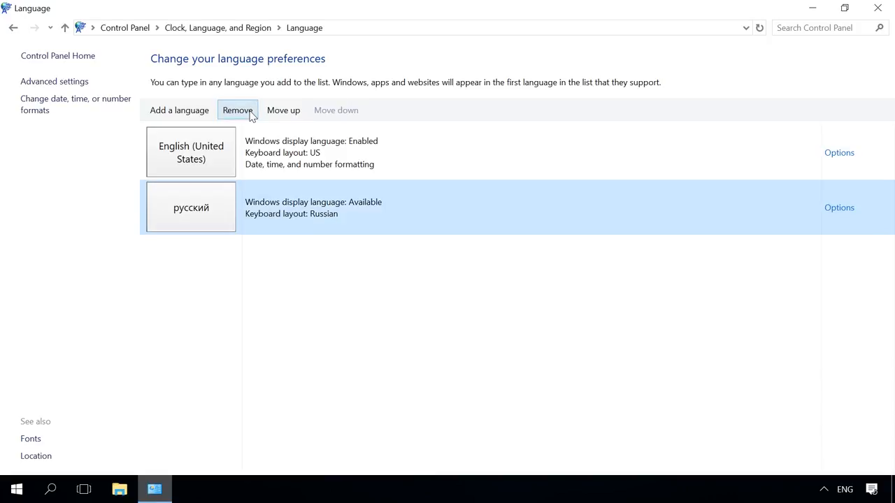
{"action": "key", "text": "Win+r"}
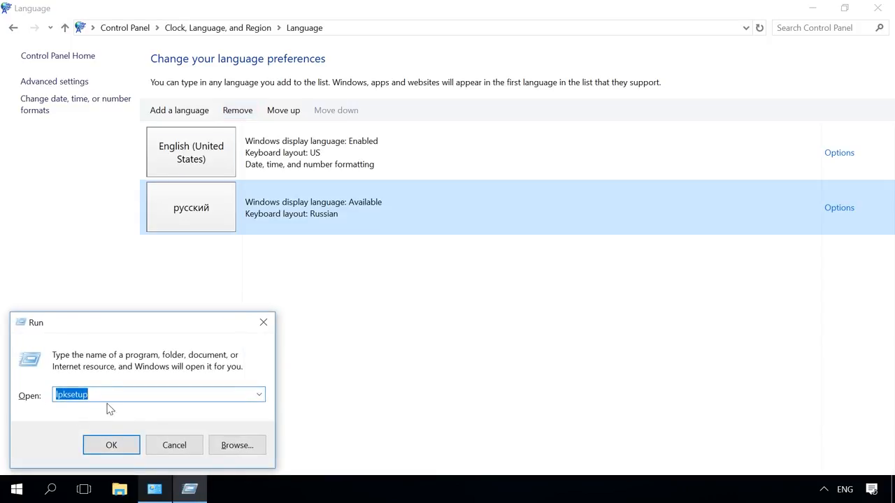
Uninstall the Russian display language via lpksetup and dismiss the restart prompt
{"action": "left_click", "coordinate": [111, 445]}
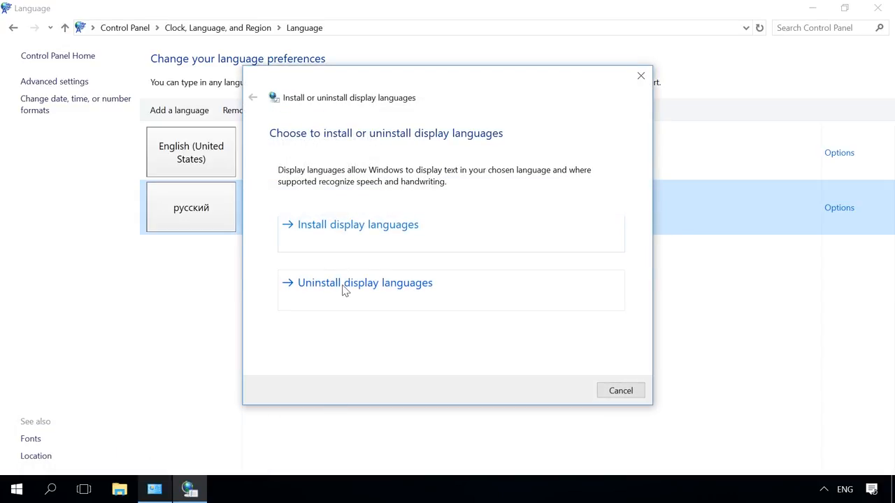
{"action": "left_click", "coordinate": [364, 282]}
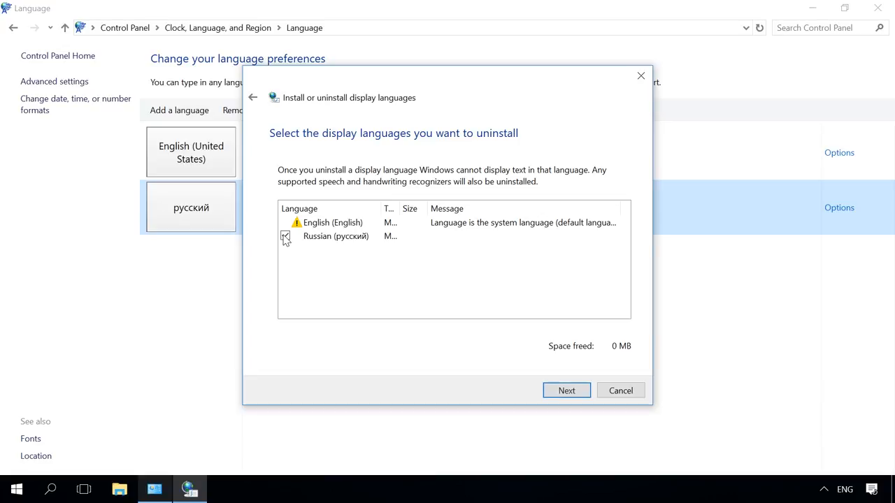
{"action": "left_click", "coordinate": [566, 390]}
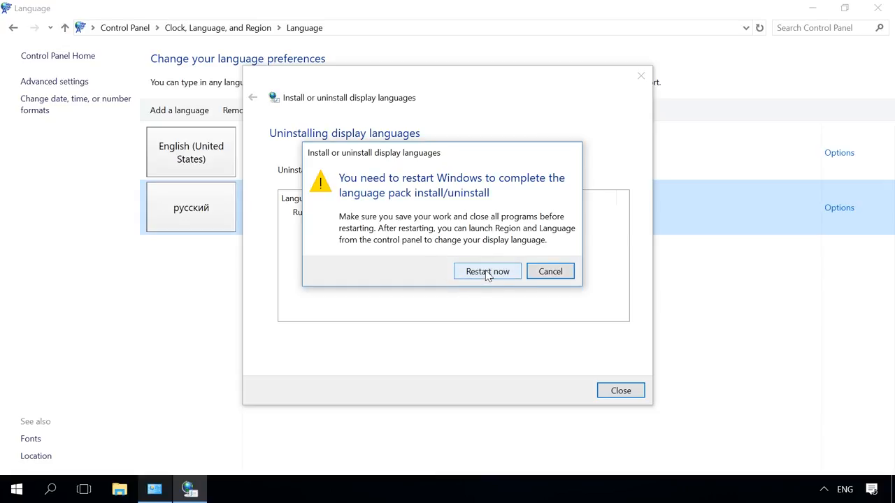
{"action": "left_click", "coordinate": [550, 271]}
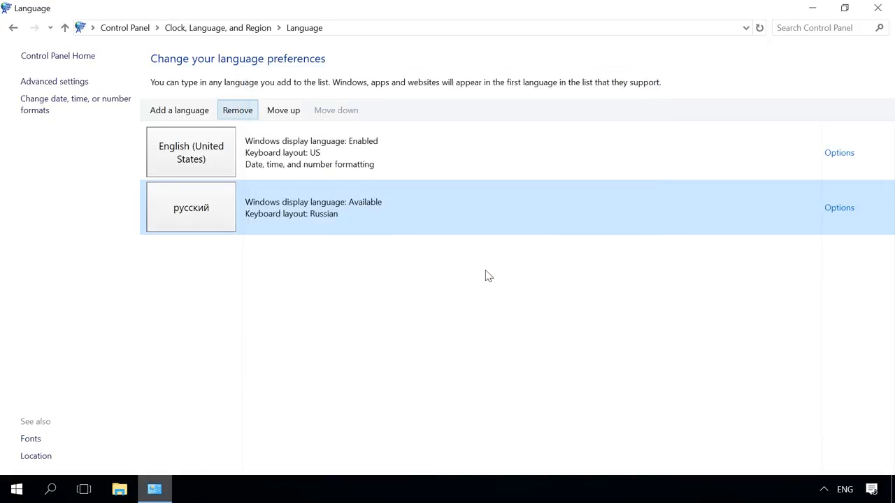